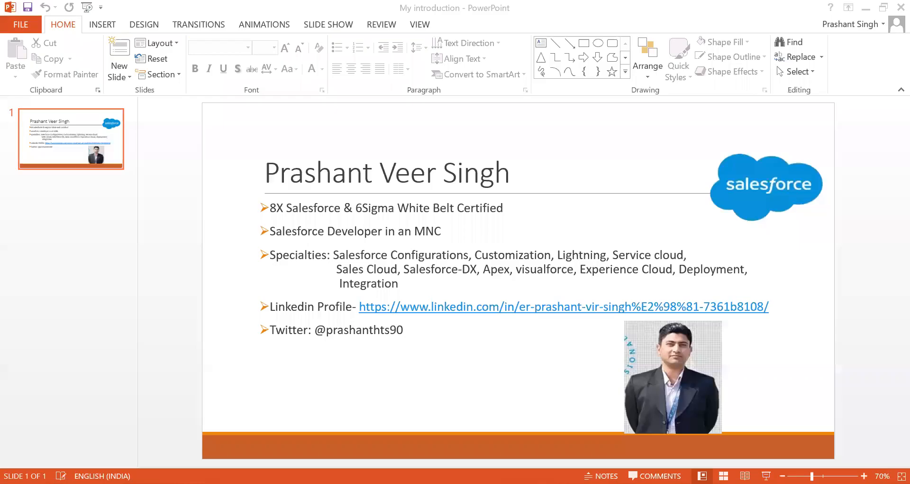
mouse_move(774, 254)
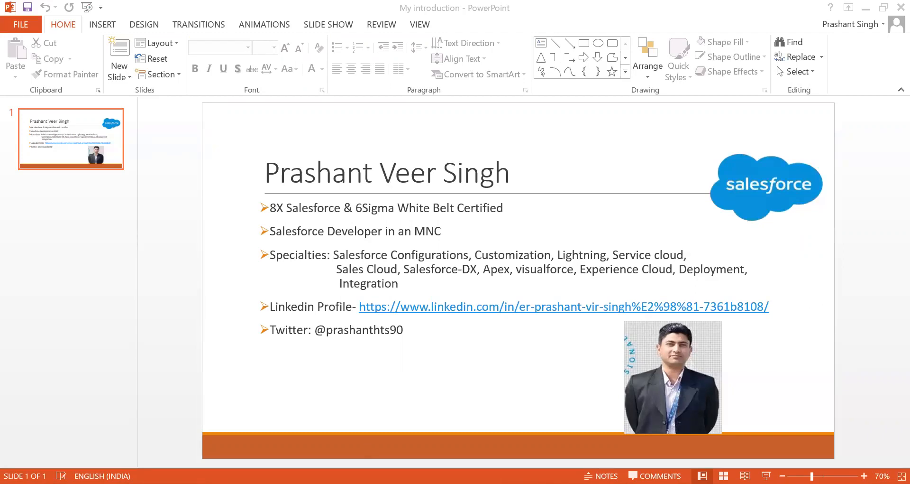
Present the introduction slide and move over to the Notepad++ notes window.
key(F5)
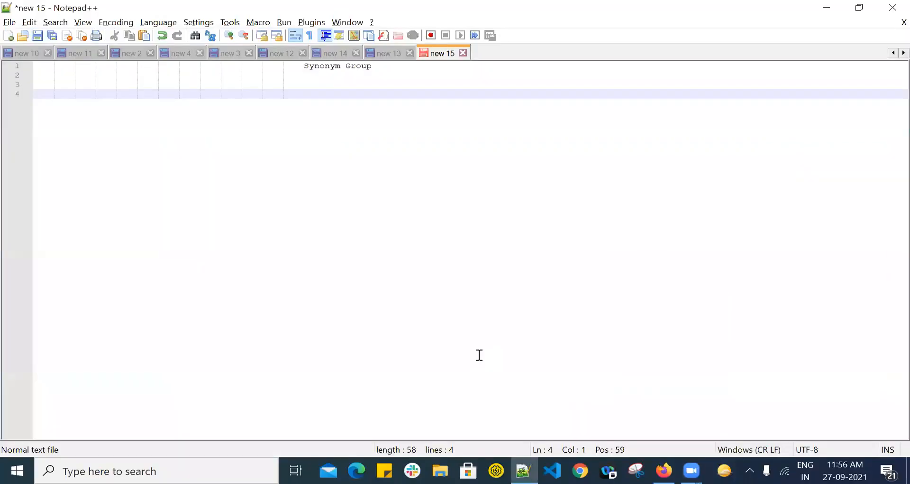
click(35, 93)
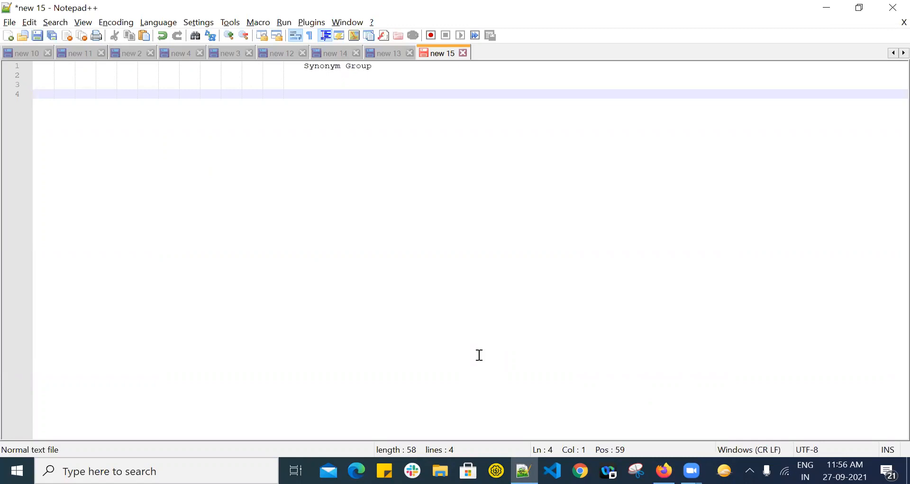
click(35, 94)
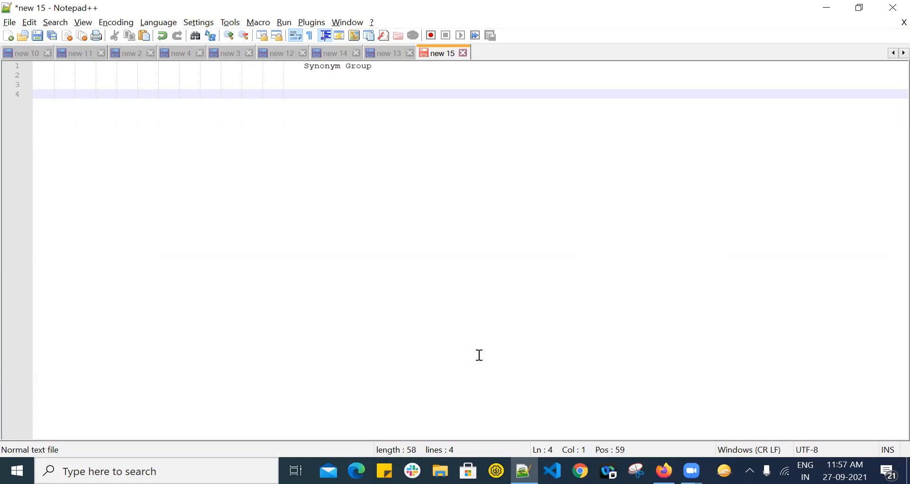
Add Mumbai and Bombay as an example synonym pair under the Synonym Group heading.
click(35, 94)
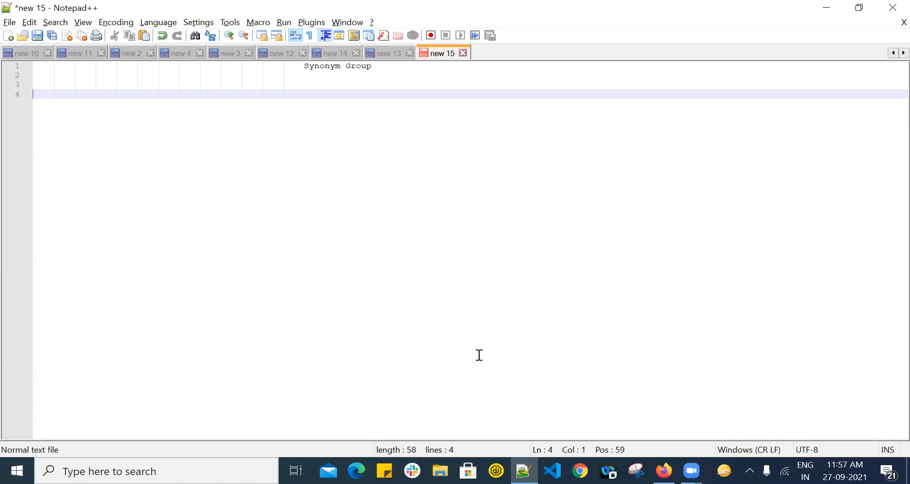
text(Mumbai)
text(Bo)
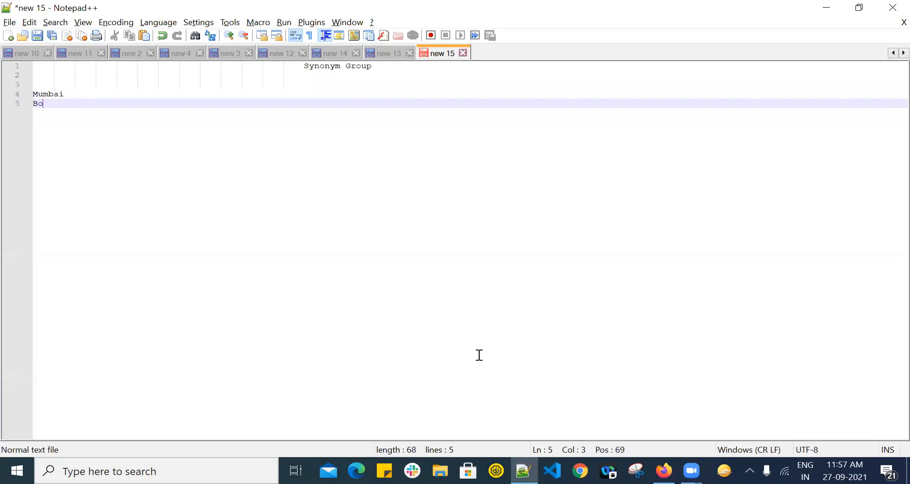
text(mba)
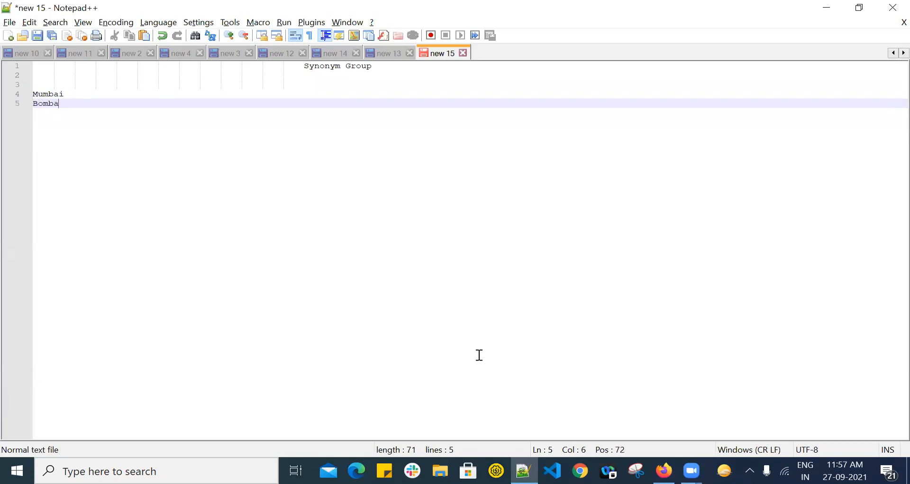
text(y)
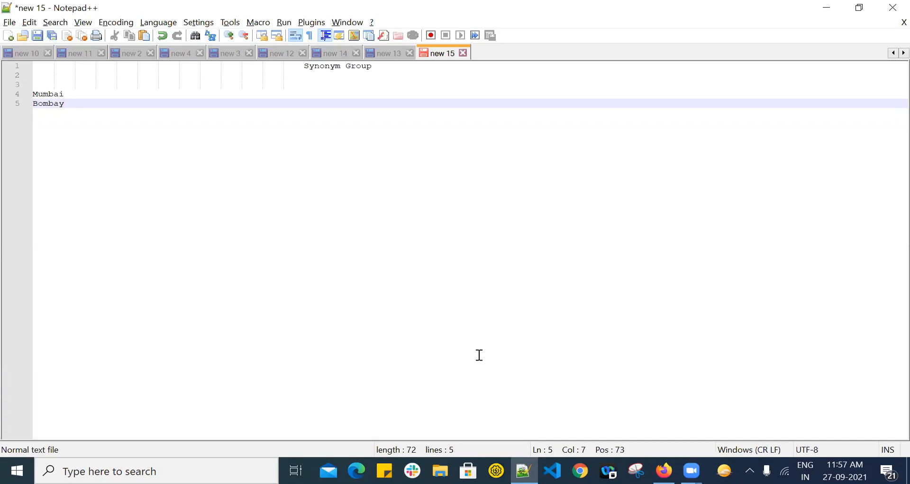
Add Standard and Custom lines below, correcting Custome to Custom, then move to the Salesforce browser tab.
click(64, 104)
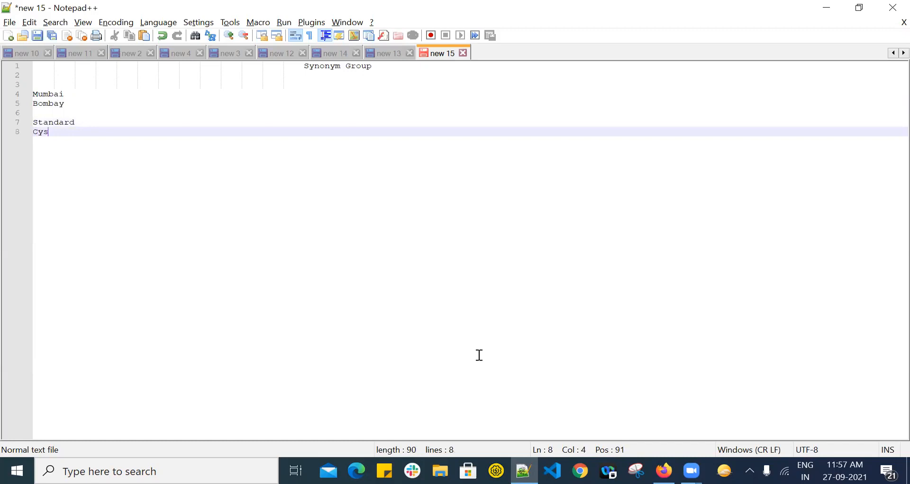
text(ustome)
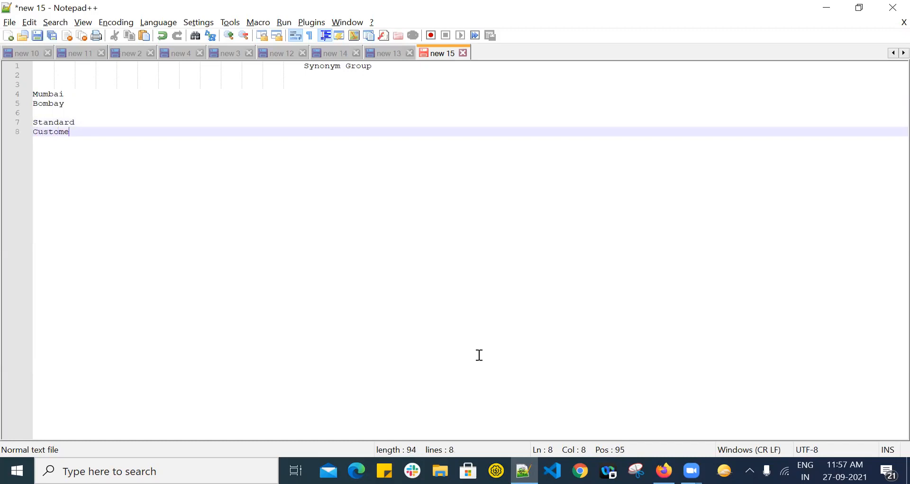
key(backspace)
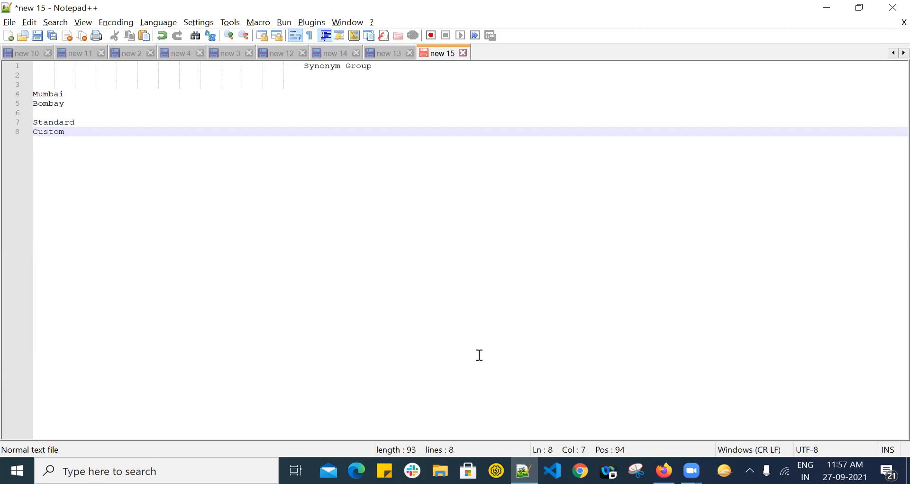
click(63, 131)
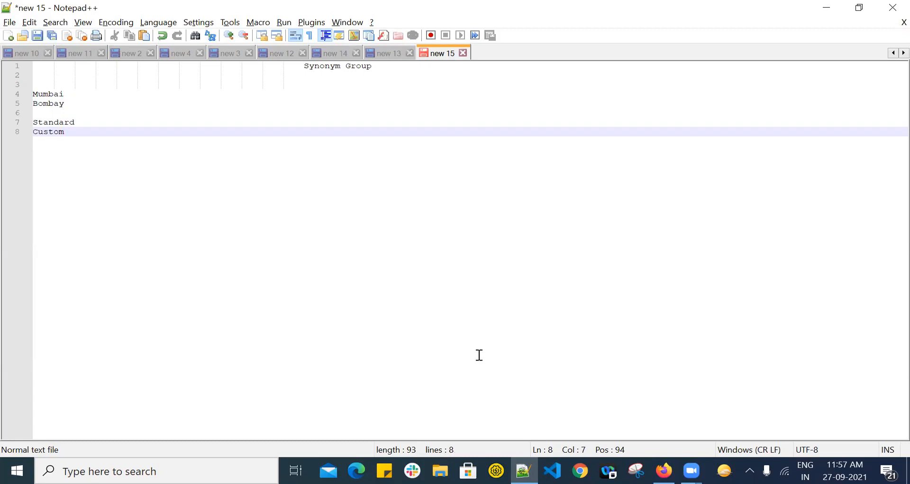
mouse_move(483, 375)
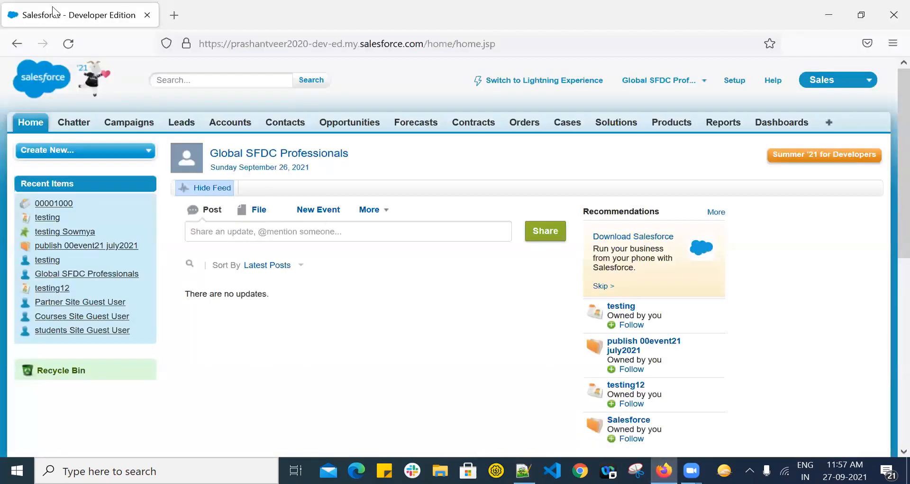
From Setup's Digital Experiences > All Sites, open the Courses site in a new tab.
click(734, 79)
text(si)
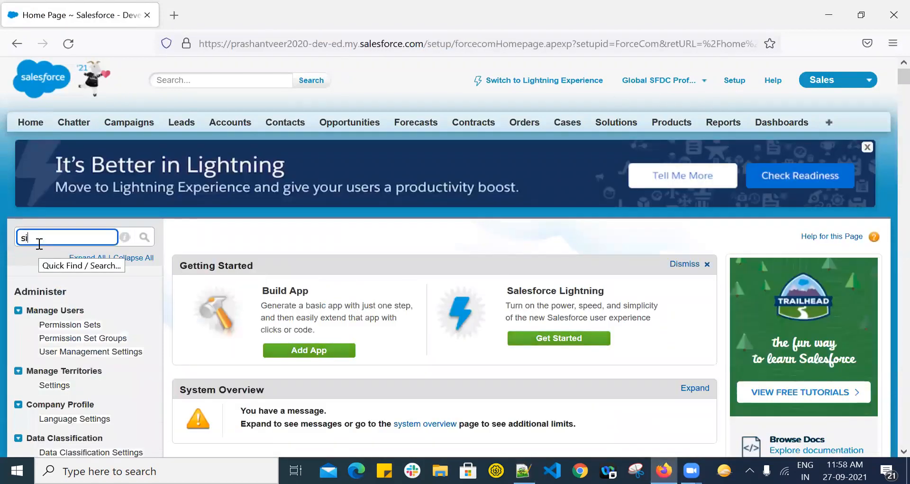
scroll(down, 3)
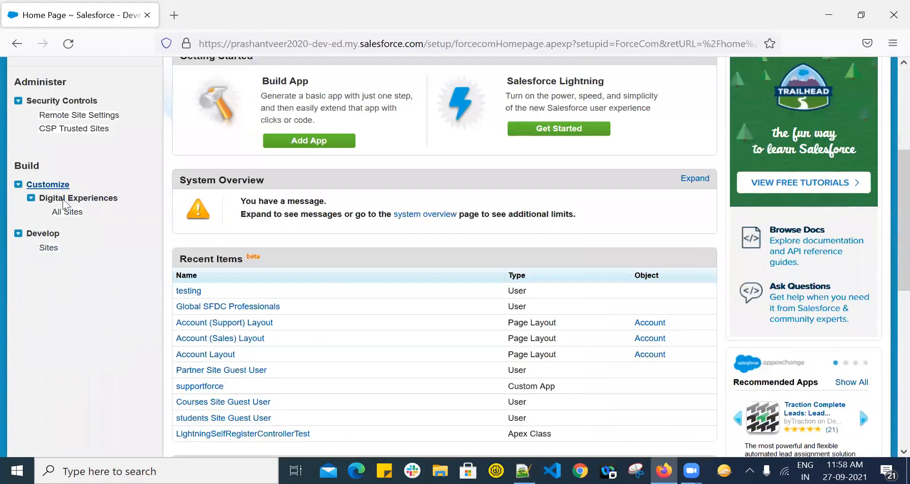
click(67, 211)
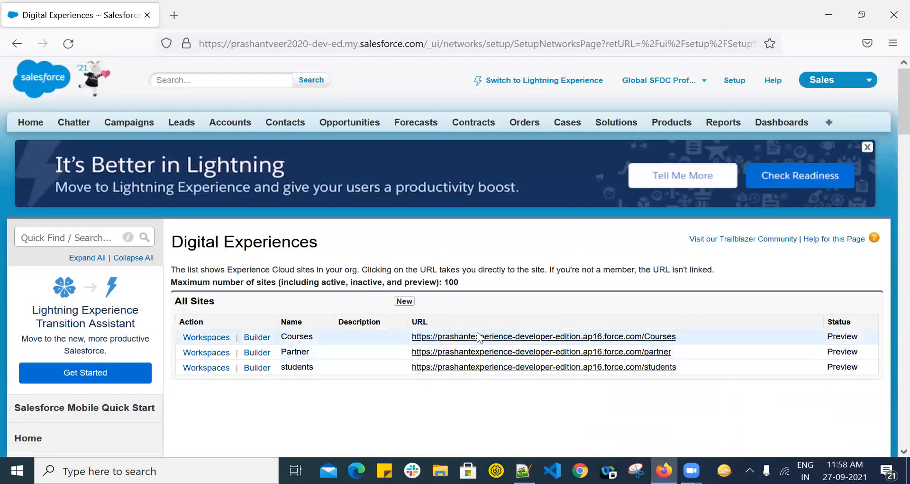
click(543, 336)
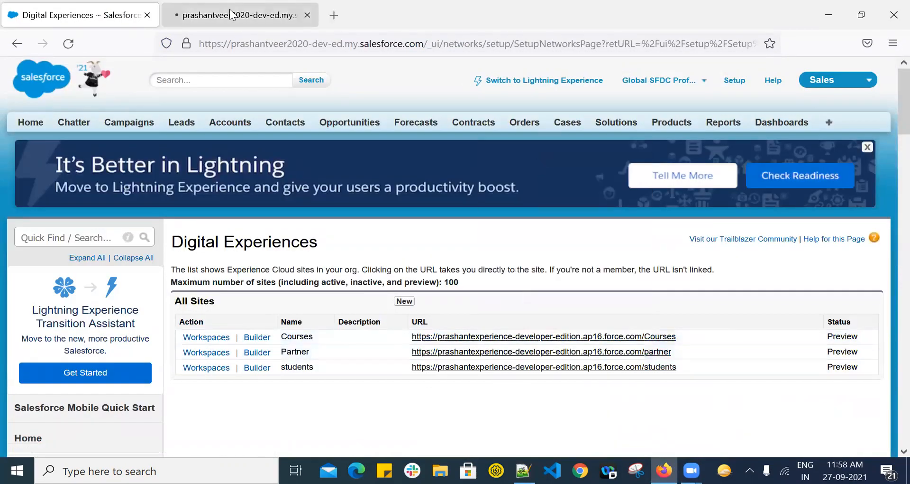
Bring up the Synonyms setup page by searching 'syn' in Quick Find.
click(544, 335)
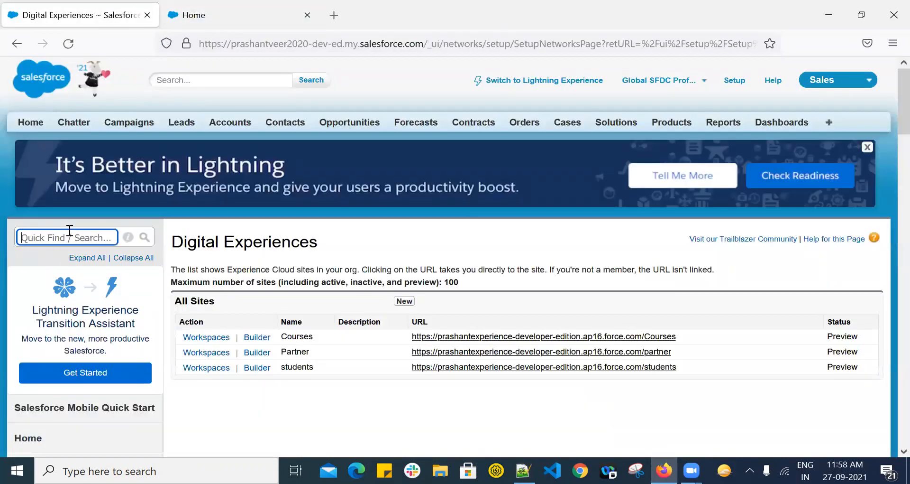
text(s)
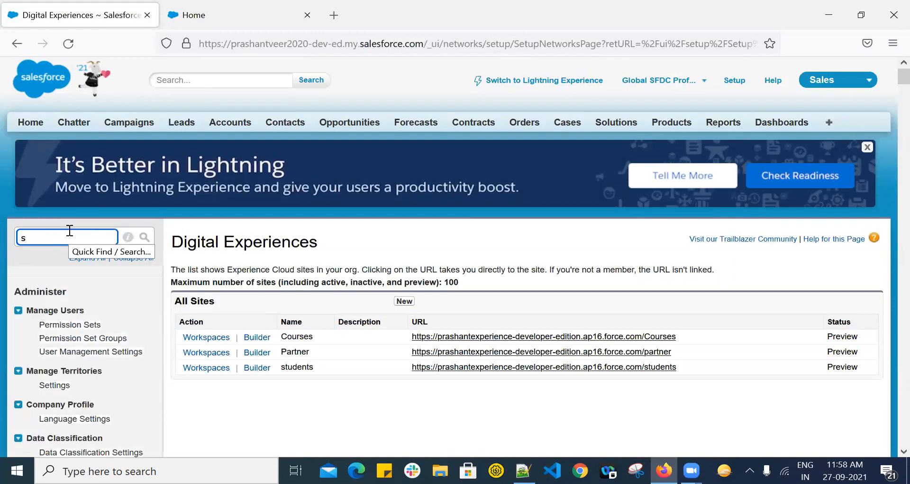
text(yn)
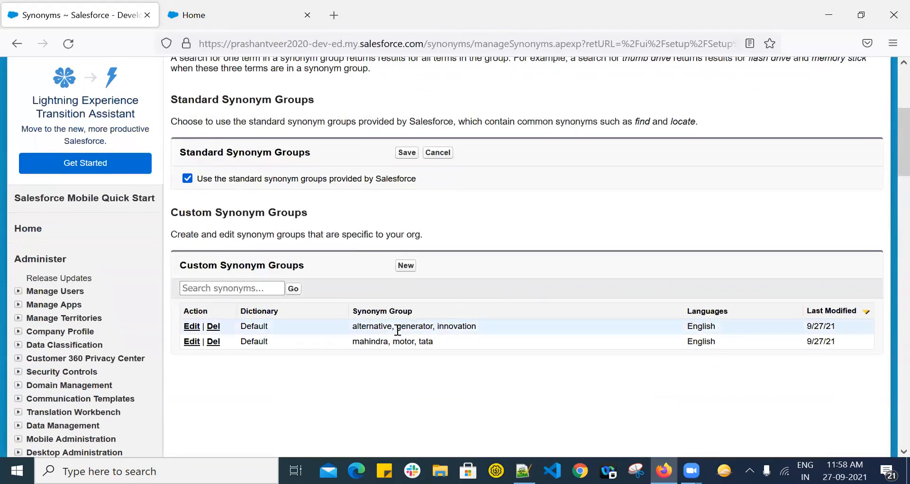
Open case 00001000 from the Cases tab and highlight 'generator' in its subject.
scroll(up, 3)
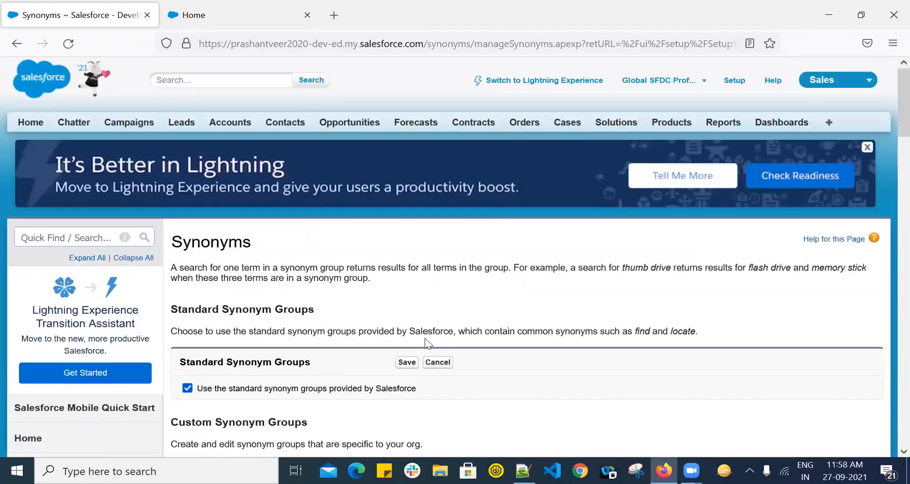
mouse_move(567, 122)
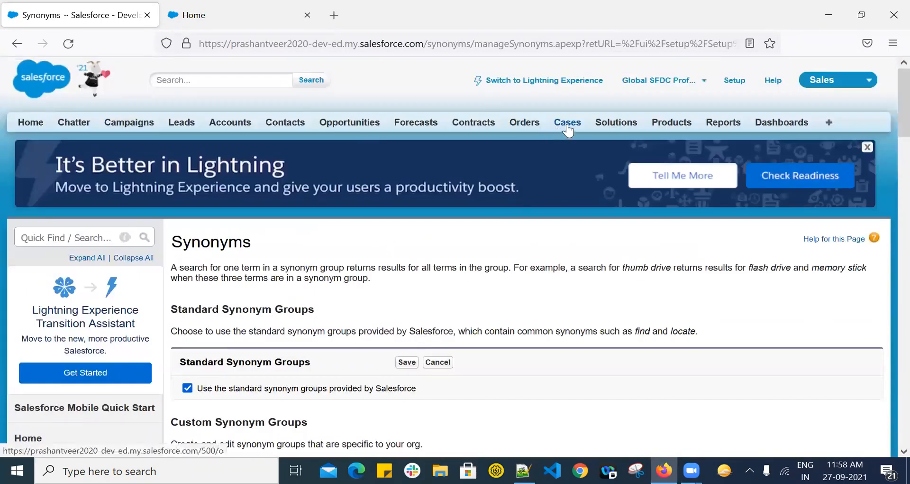
click(567, 122)
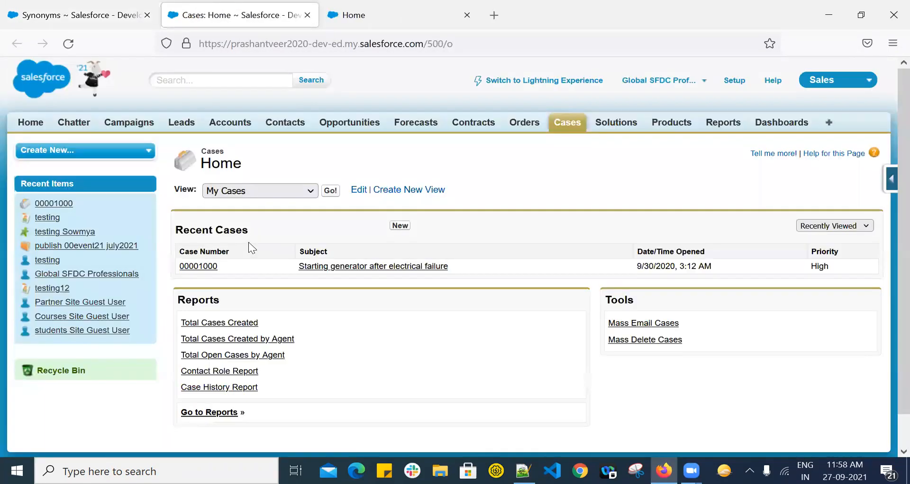
click(198, 265)
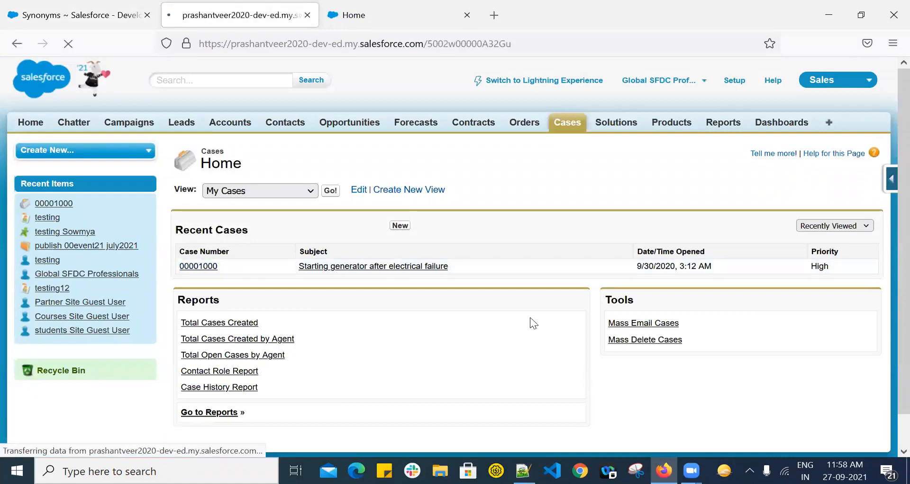
click(198, 266)
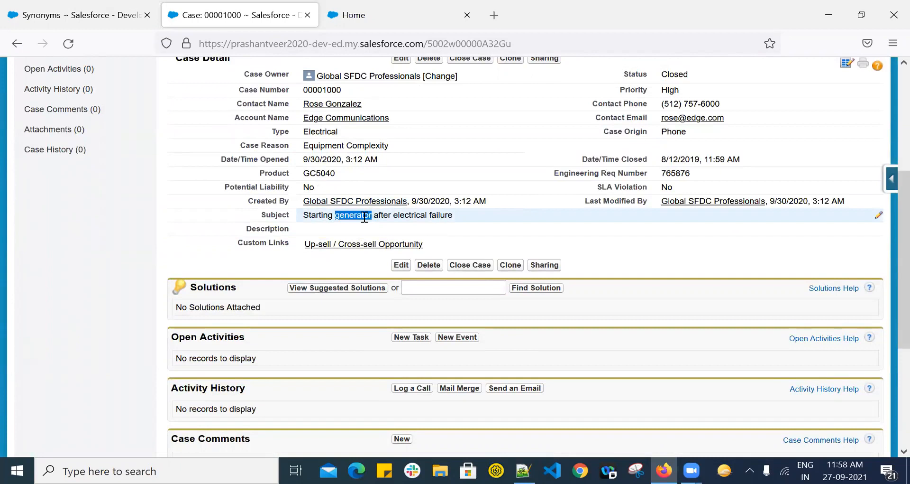
mouse_move(64, 20)
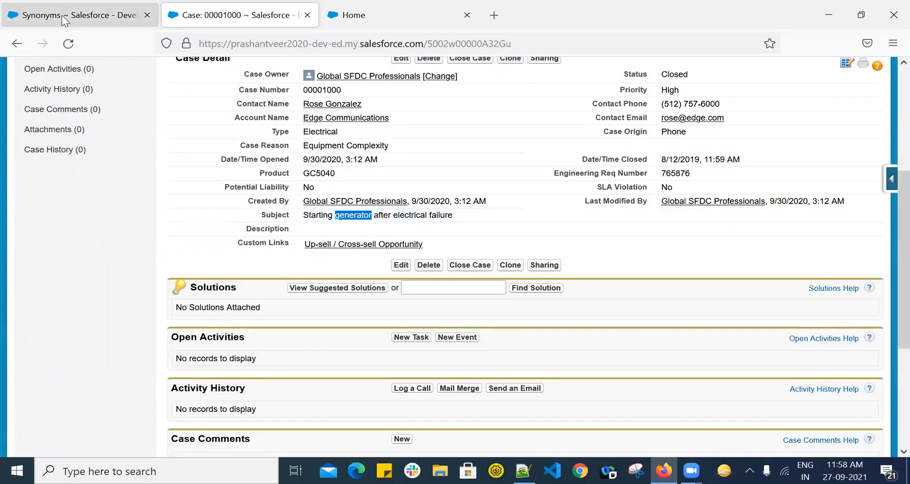
On the Synonyms page, select and copy 'generator' from the alternative, generator, innovation group.
click(76, 15)
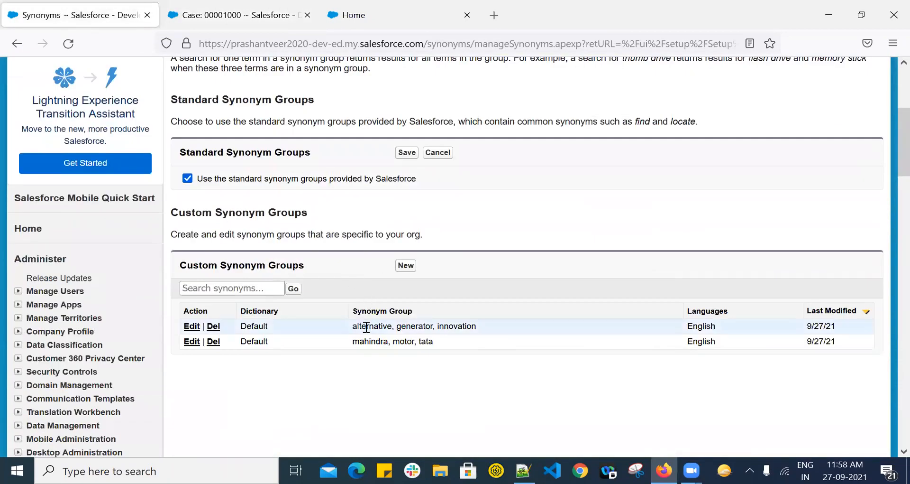
double_click(372, 325)
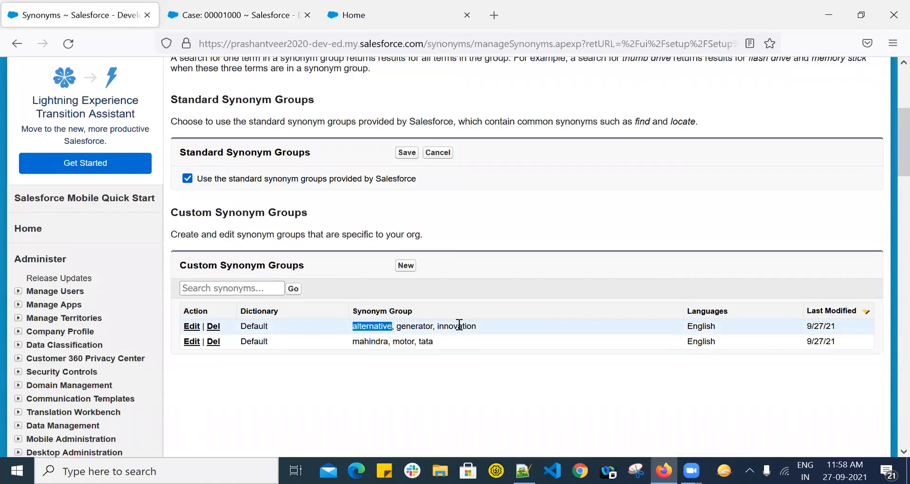
double_click(456, 325)
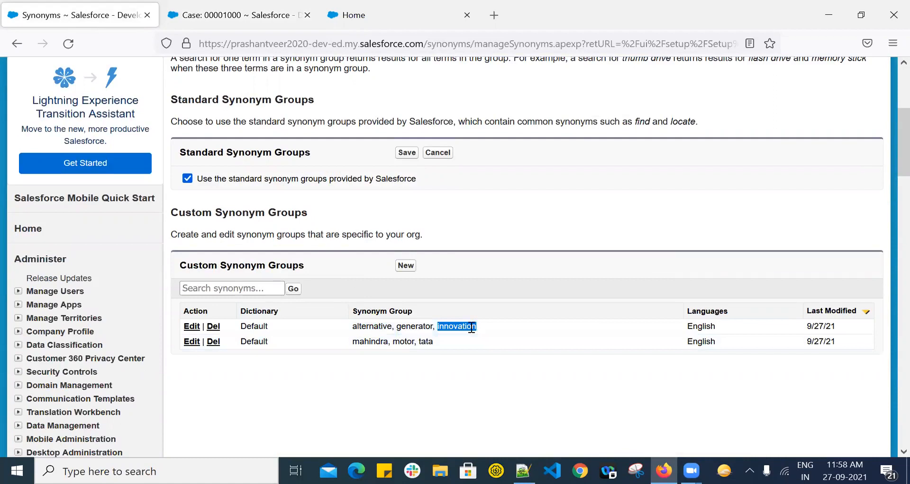
mouse_move(472, 348)
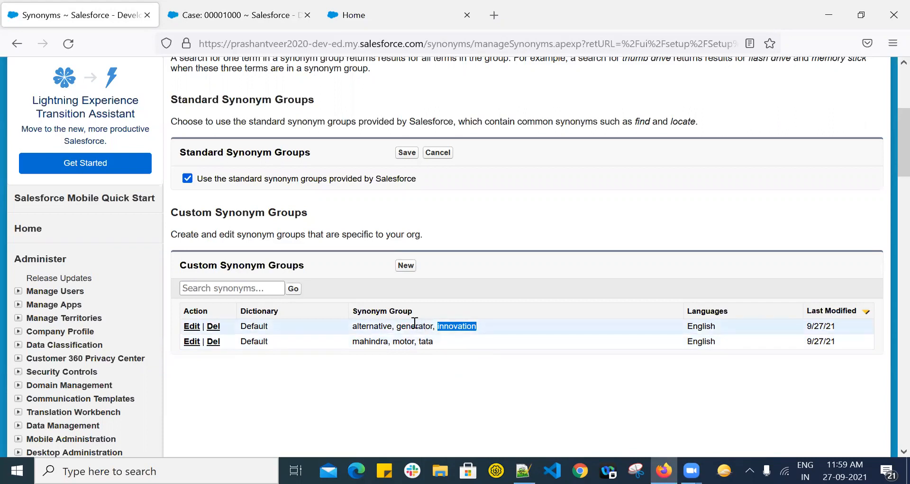
double_click(414, 325)
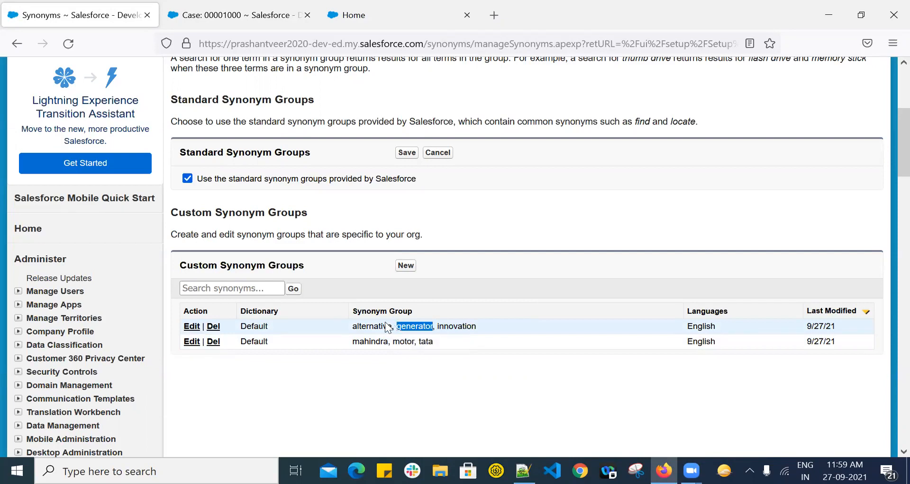
double_click(457, 326)
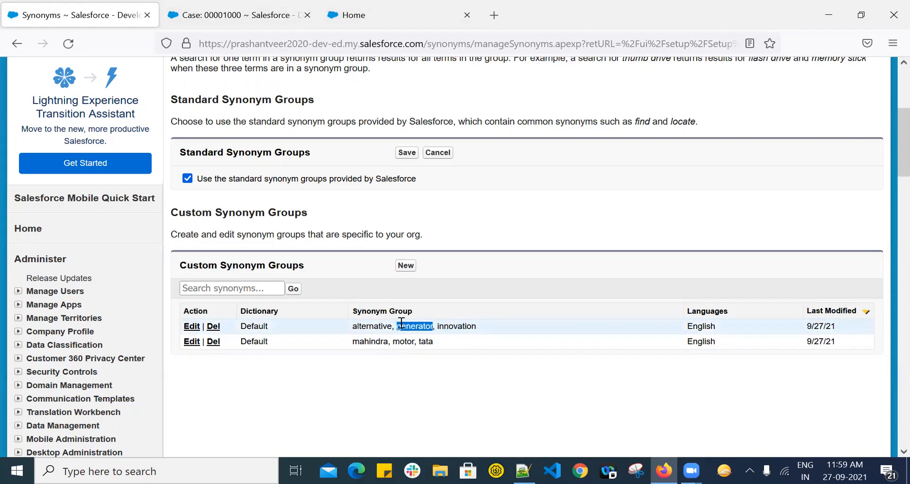
Search the Experience site for generator and then alternative, each returning the five generator cases.
click(358, 14)
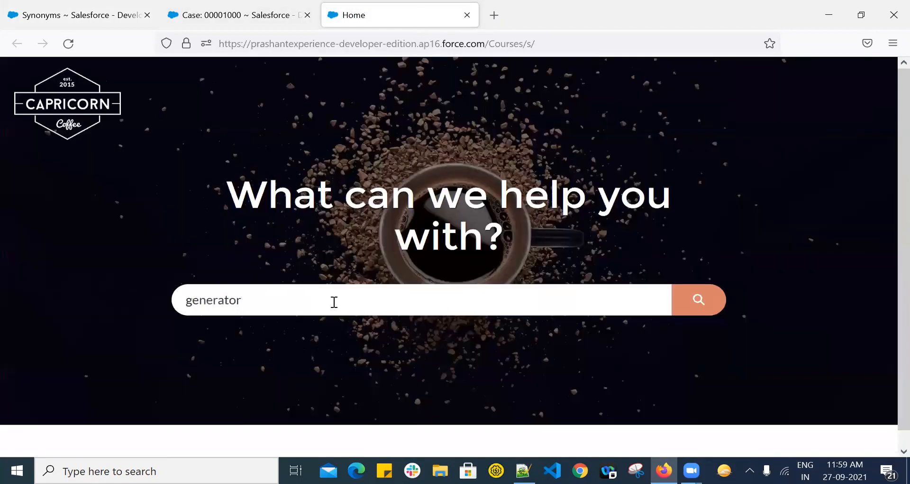
click(699, 299)
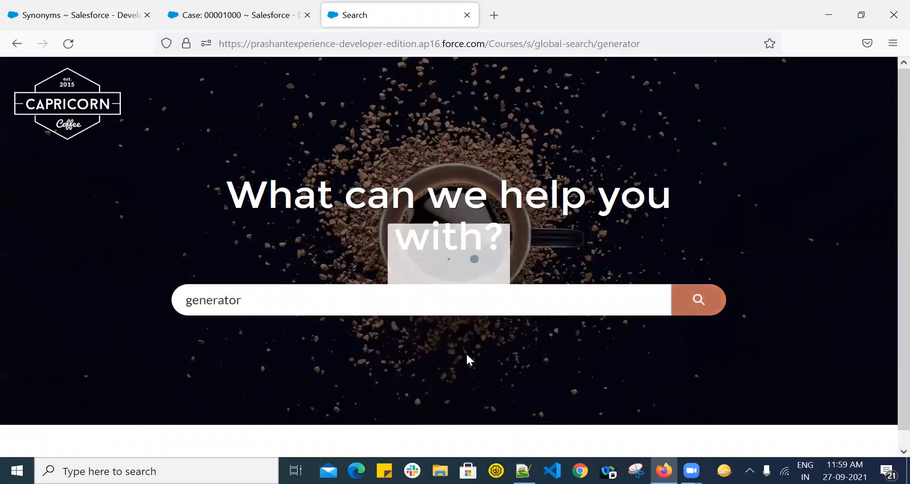
click(699, 300)
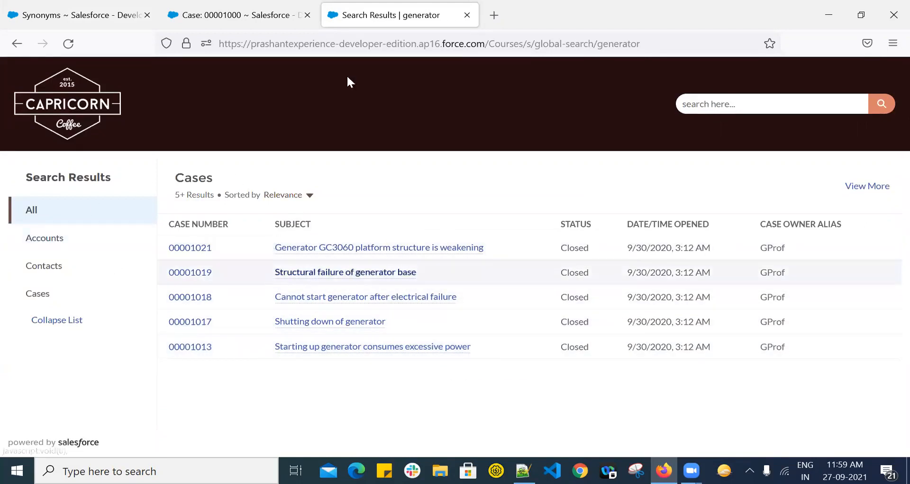
mouse_move(17, 43)
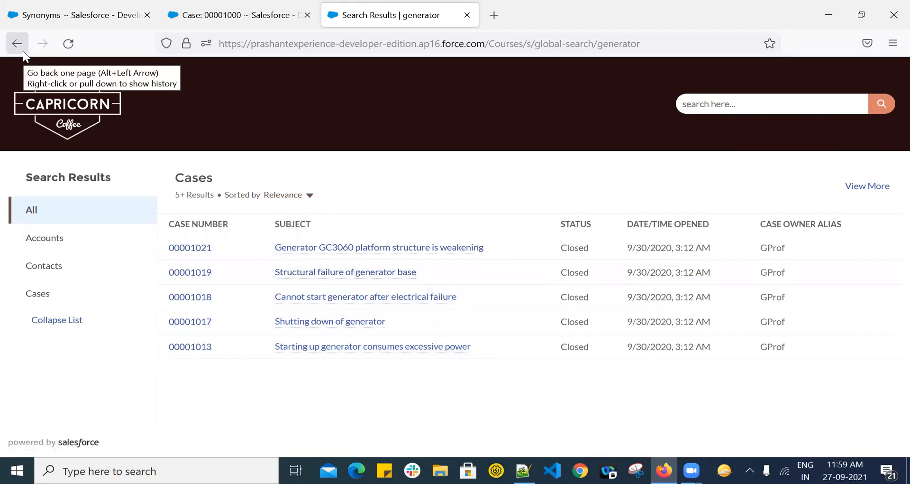
click(17, 44)
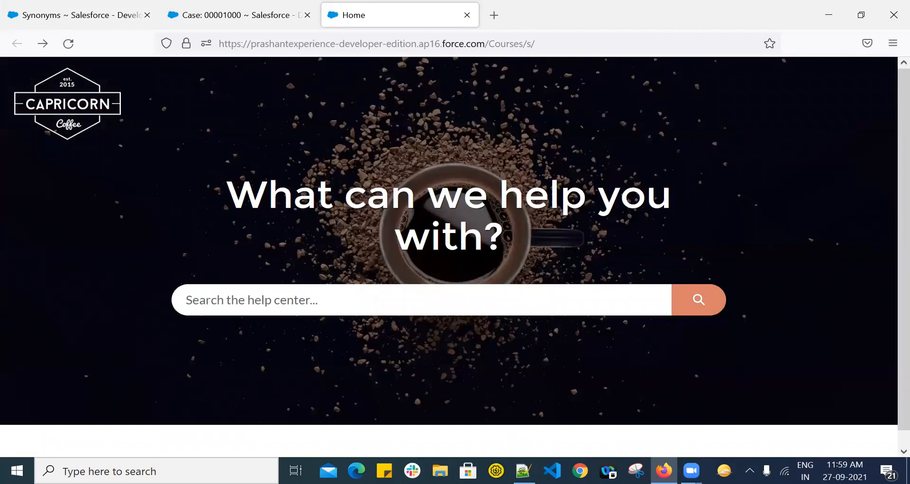
text(alternative)
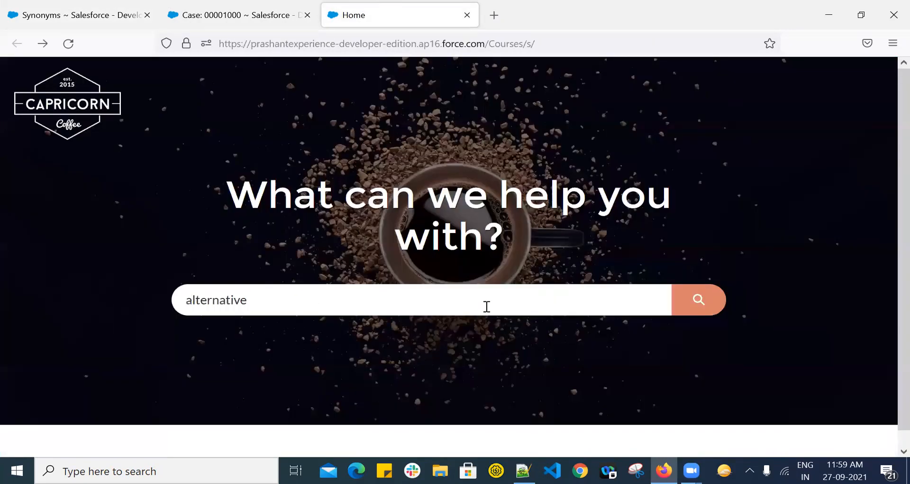
click(699, 300)
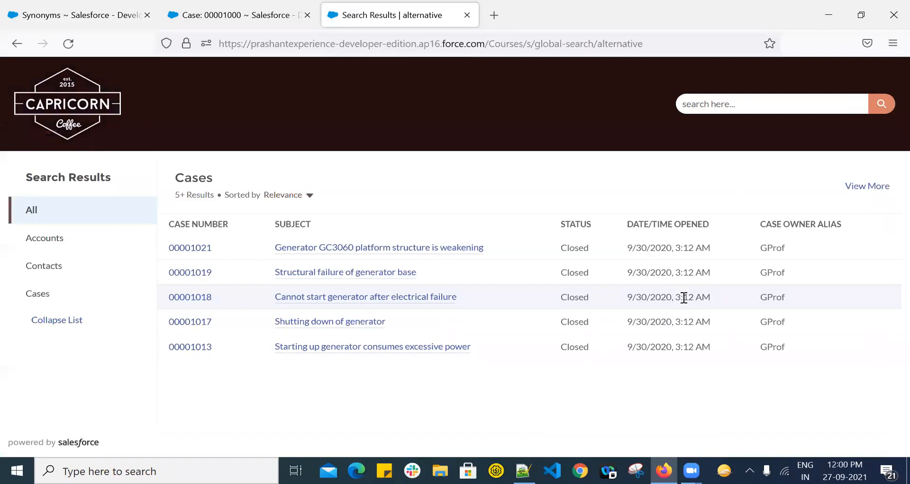
mouse_move(17, 43)
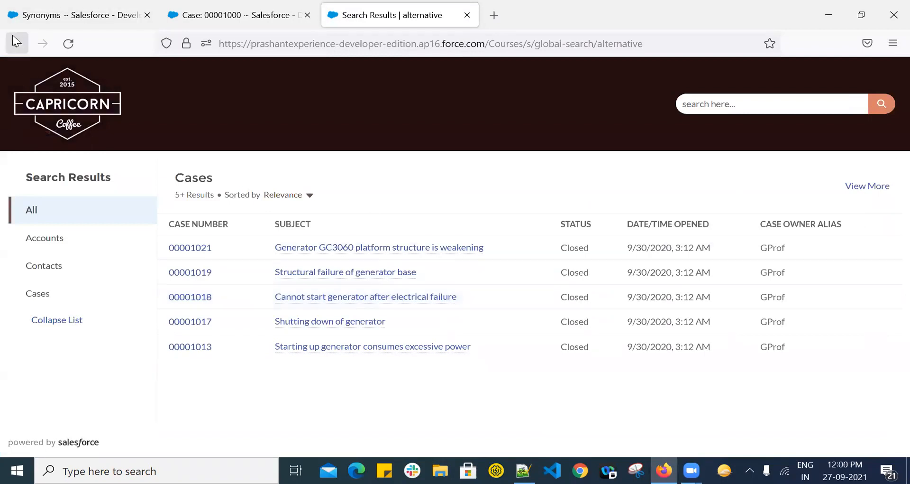
Search the site for innovation and confirm it returns the same five generator cases.
click(78, 15)
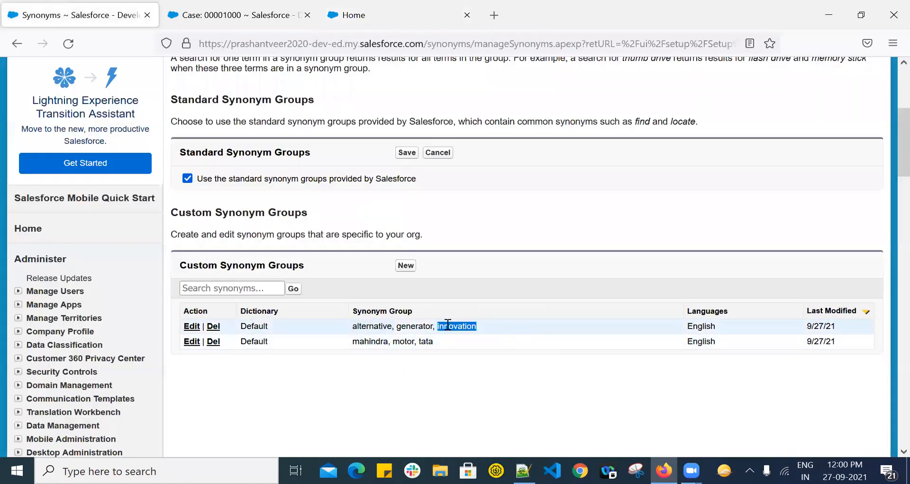
click(372, 16)
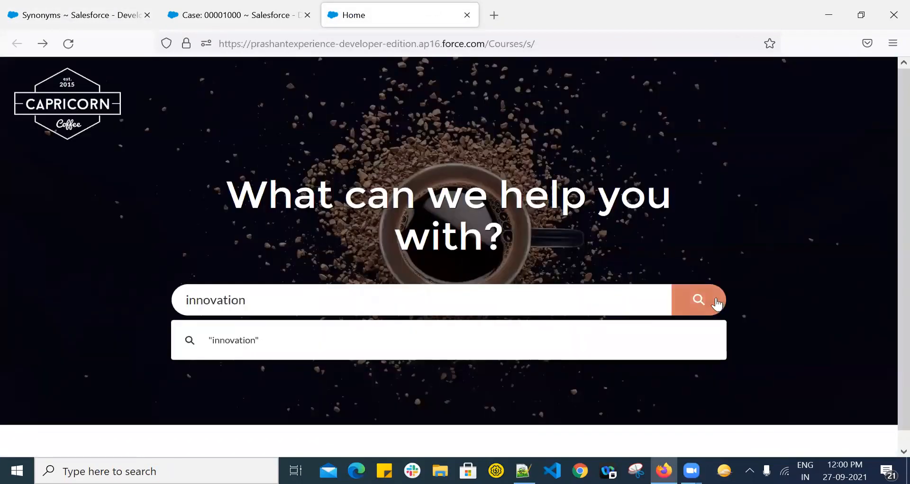
click(699, 299)
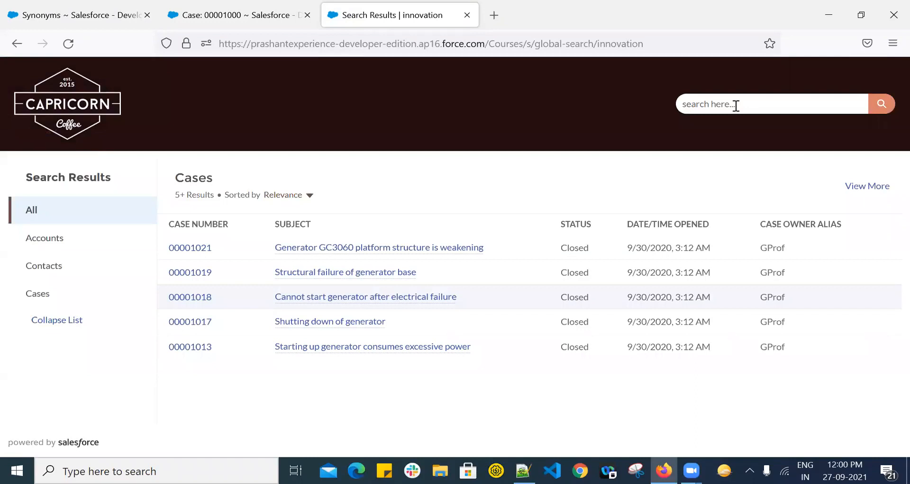
Search the site for 'test', review the four accounts and two contacts, and check against the Synonyms page.
text(test)
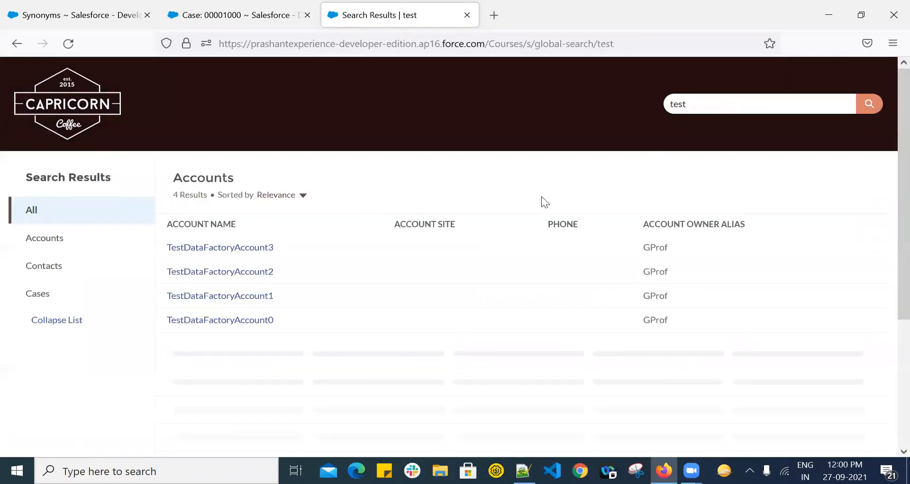
scroll(down, 3)
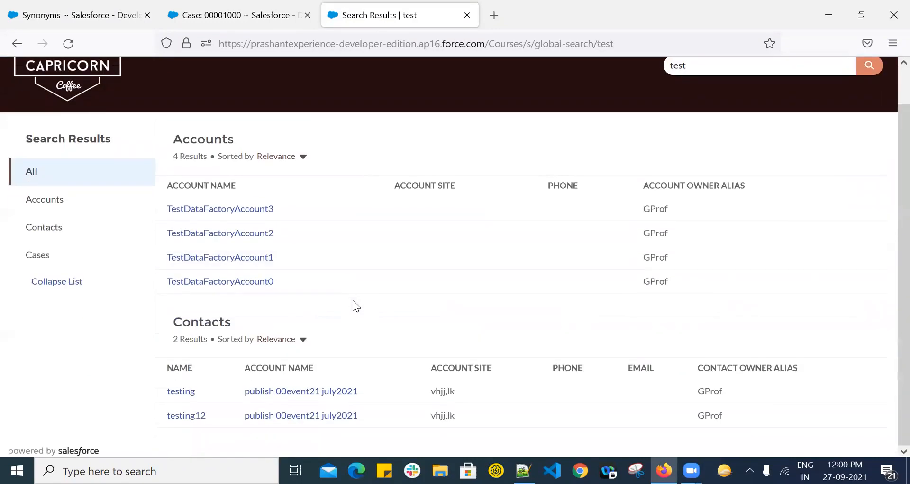
scroll(up, 3)
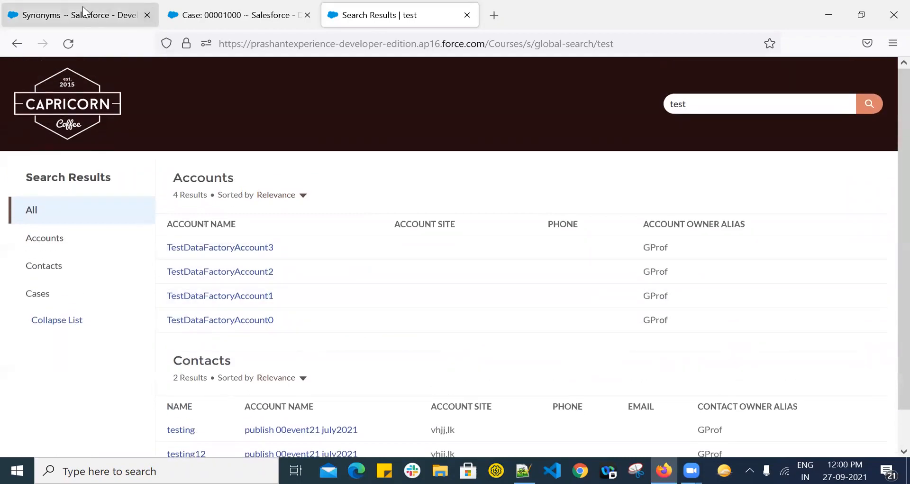
click(76, 14)
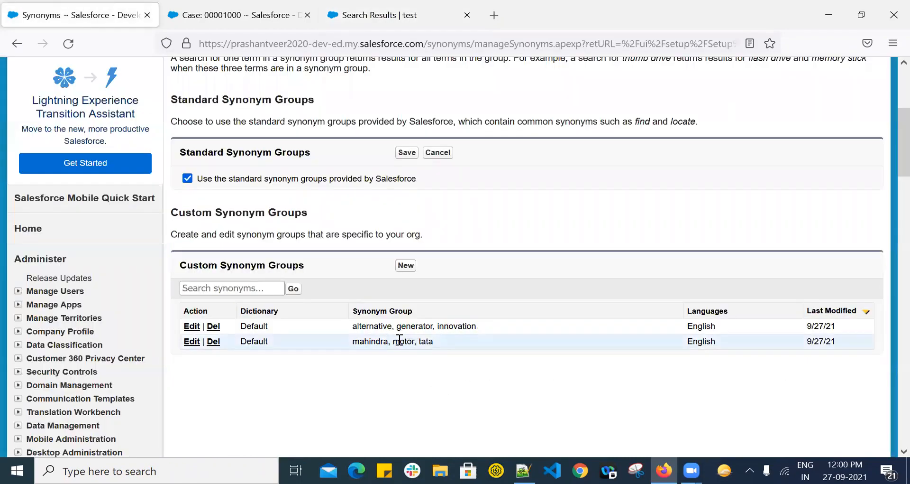
click(380, 15)
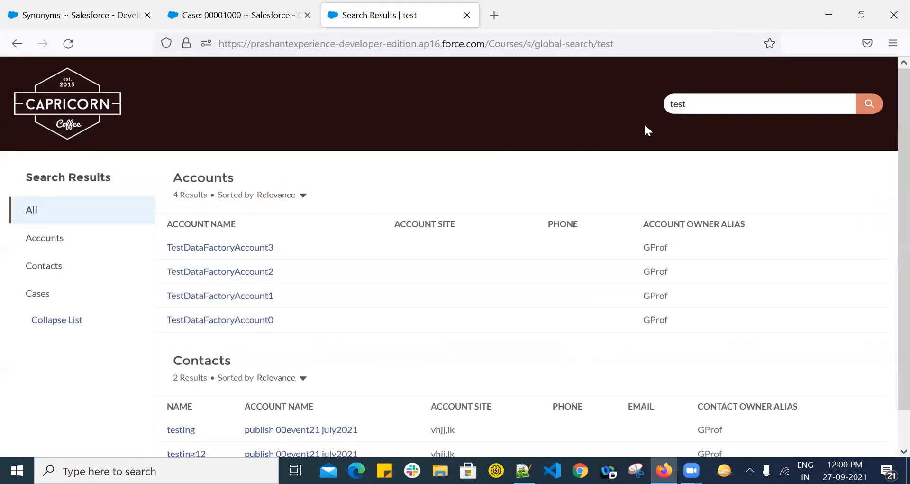
Browse the Cases home and switch the list view to My Cases.
click(238, 16)
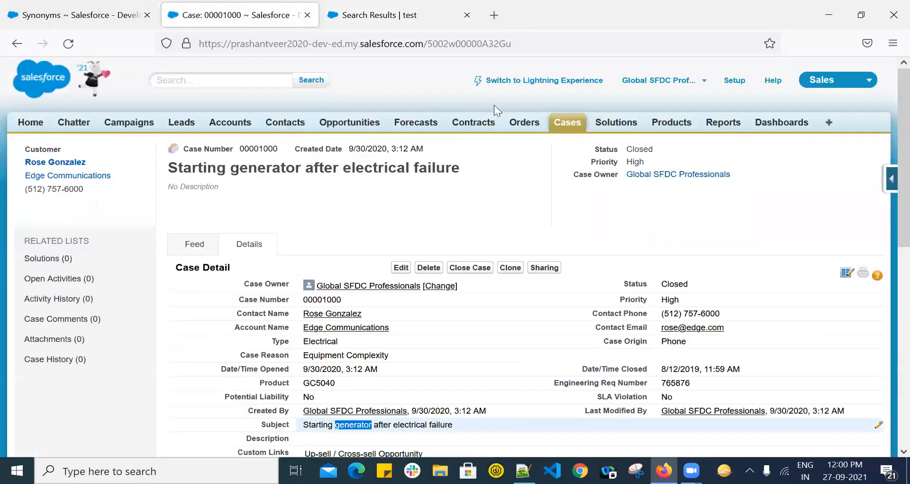
click(567, 122)
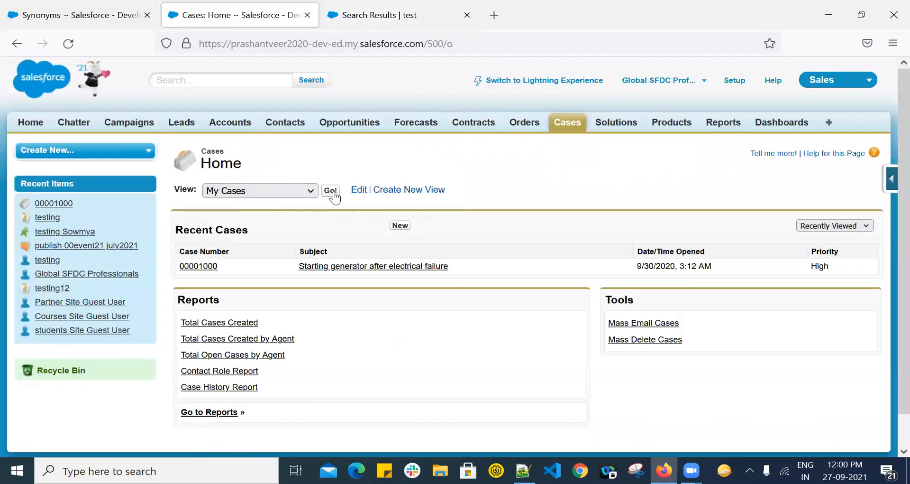
mouse_move(260, 279)
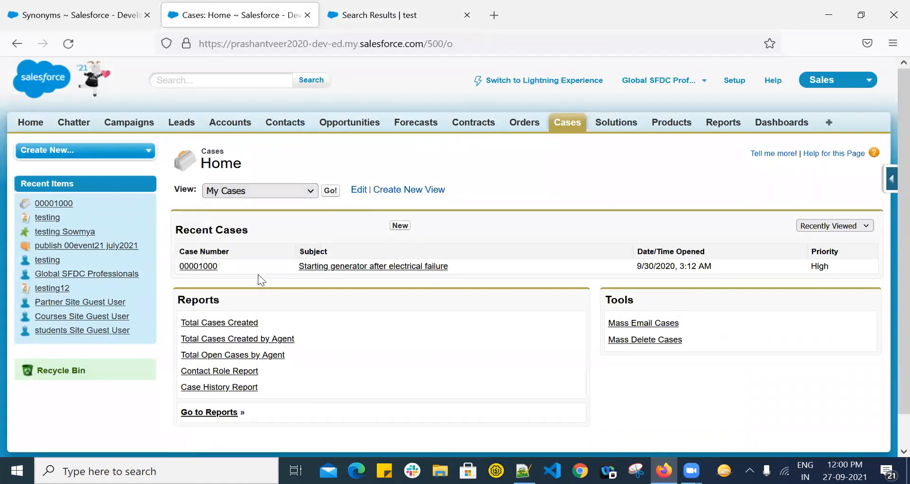
click(330, 190)
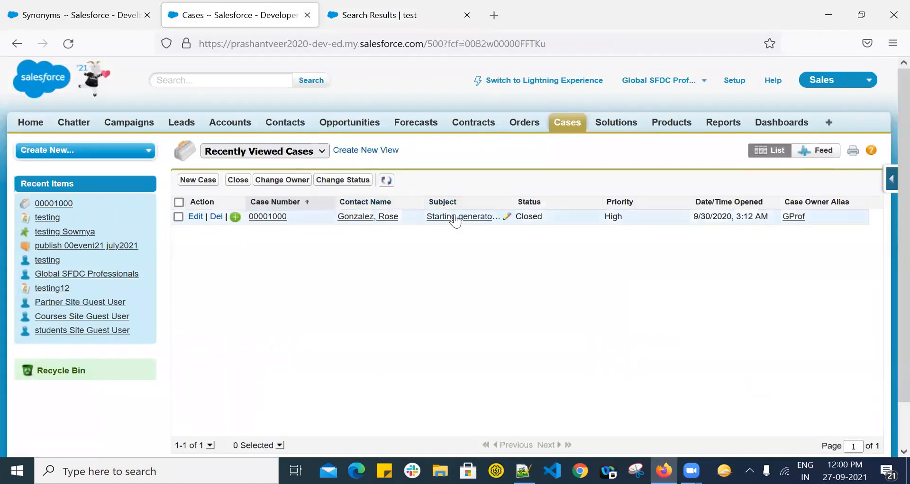
click(265, 151)
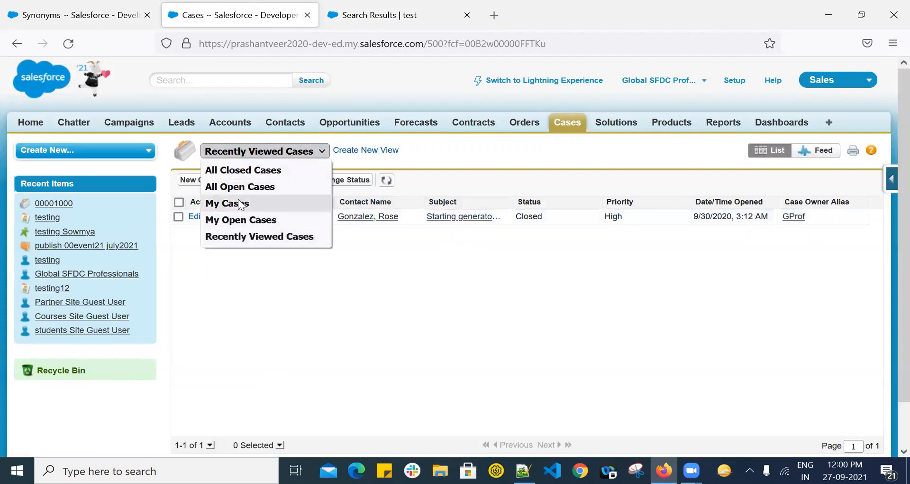
click(226, 203)
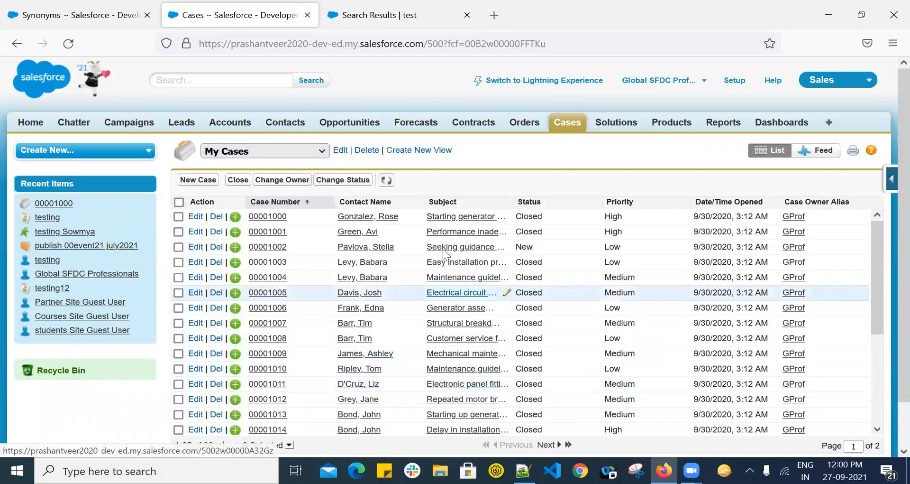
Run an org-wide search for motor, then move to the Experience site search tab.
click(218, 80)
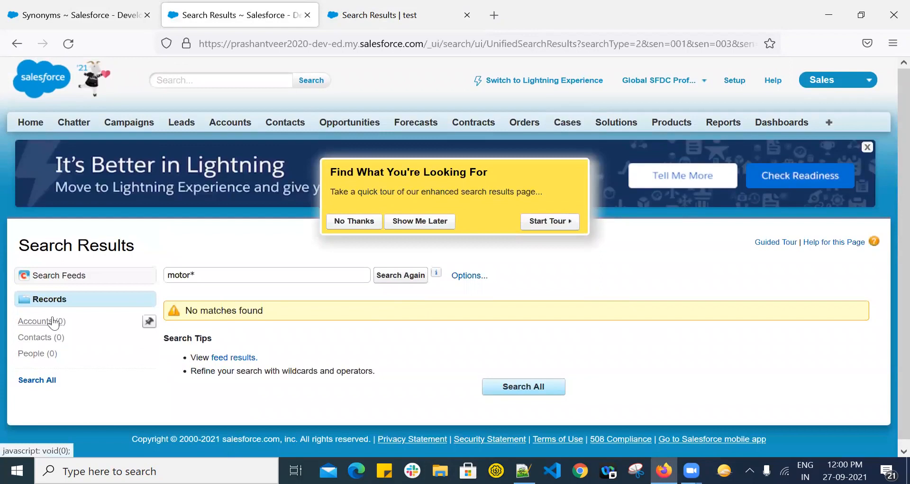
click(35, 321)
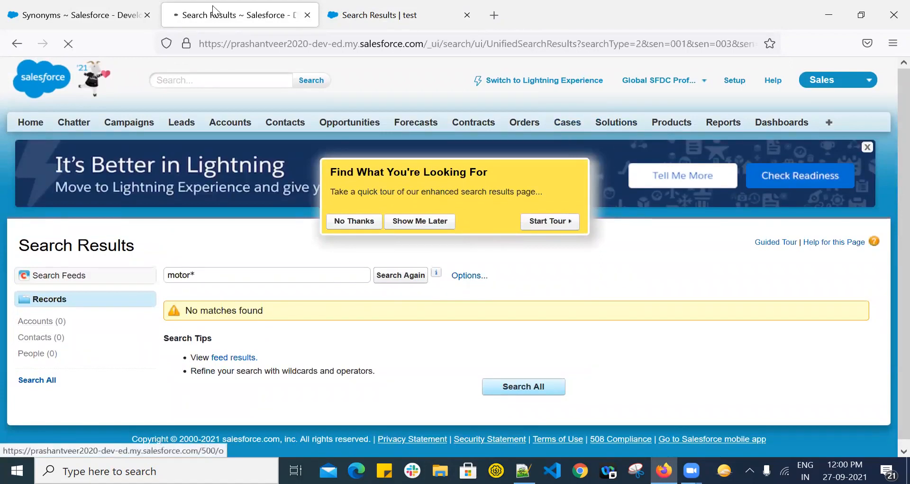
click(399, 15)
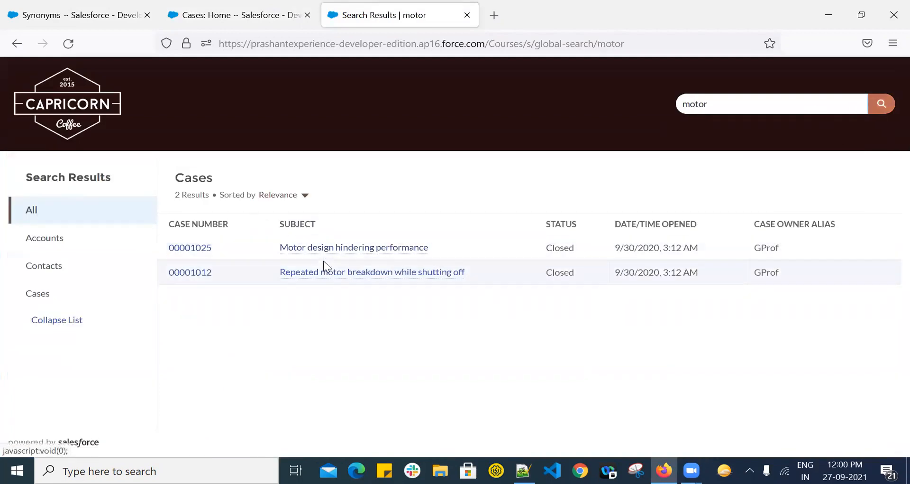
mouse_move(325, 283)
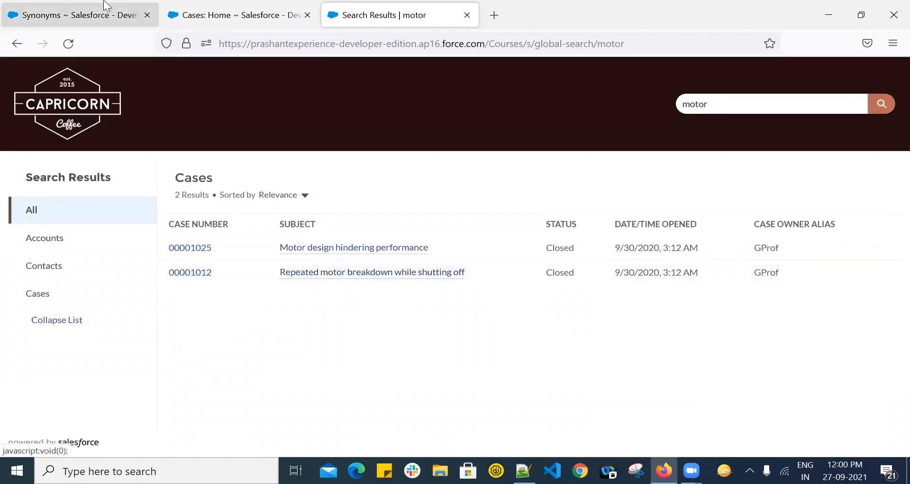
Search the site for tata and confirm it returns the two motor cases 00001025 and 00001012.
click(76, 15)
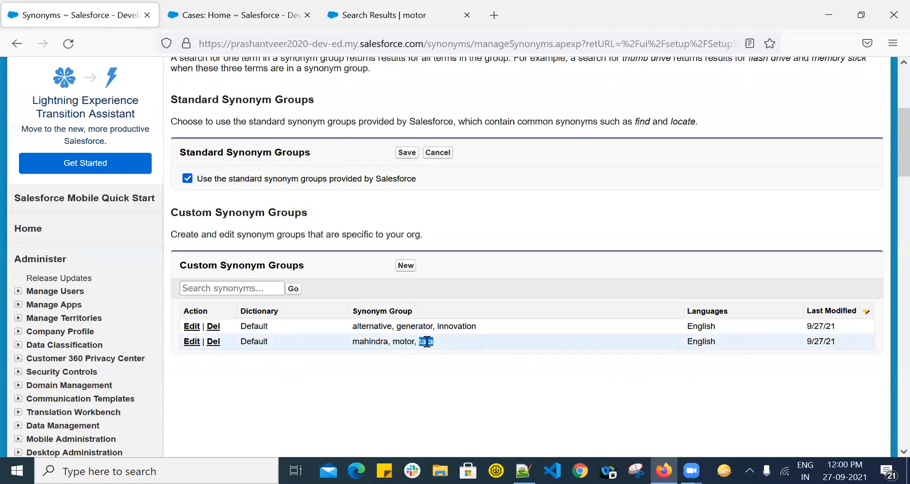
click(381, 15)
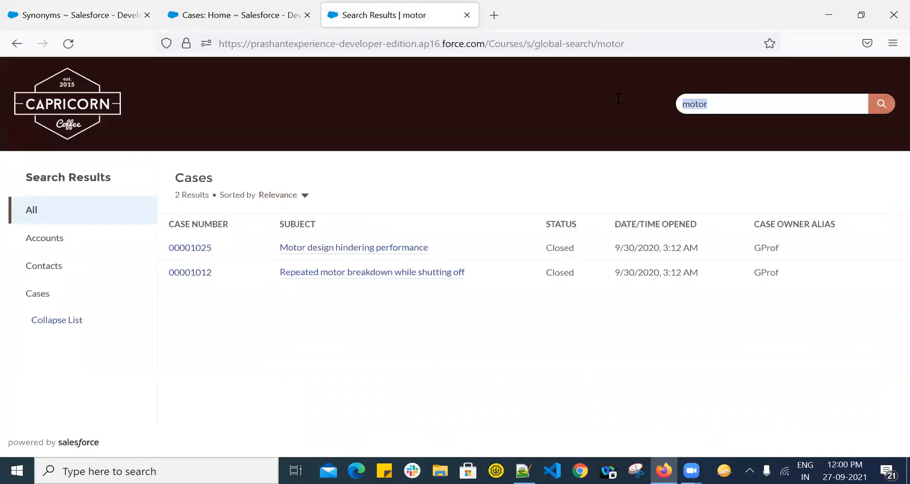
click(883, 103)
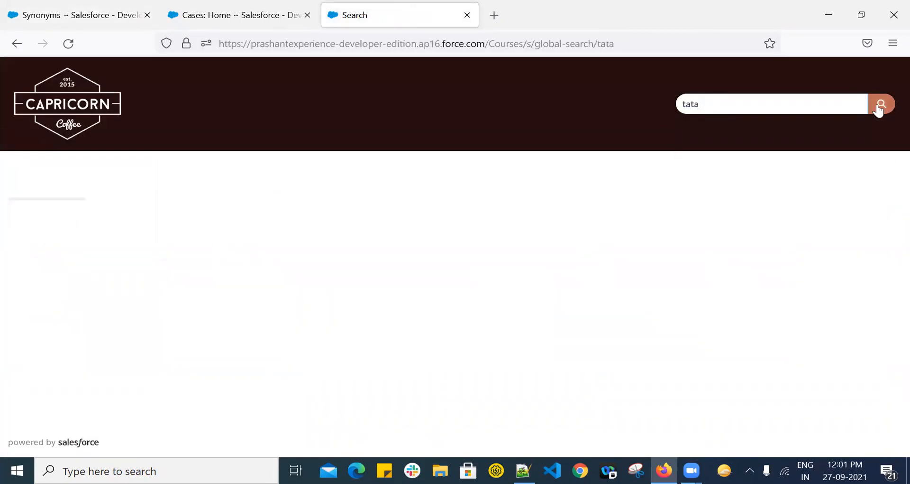
click(881, 103)
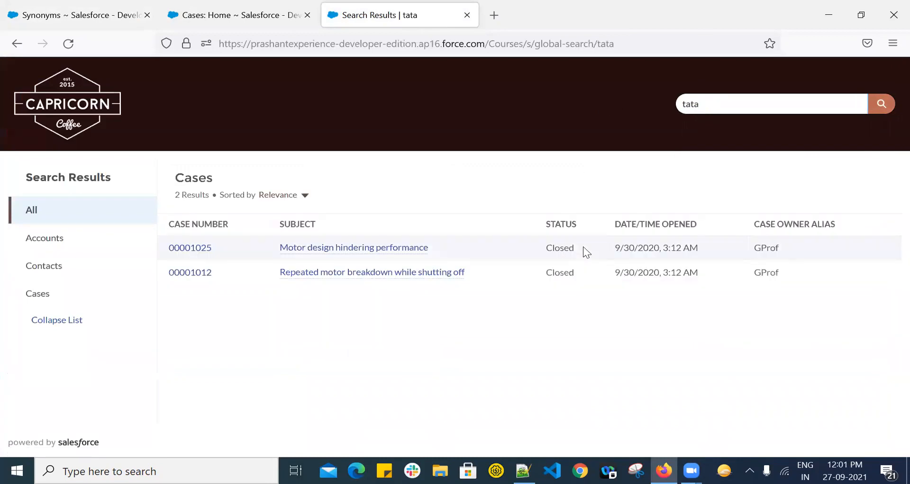
mouse_move(367, 248)
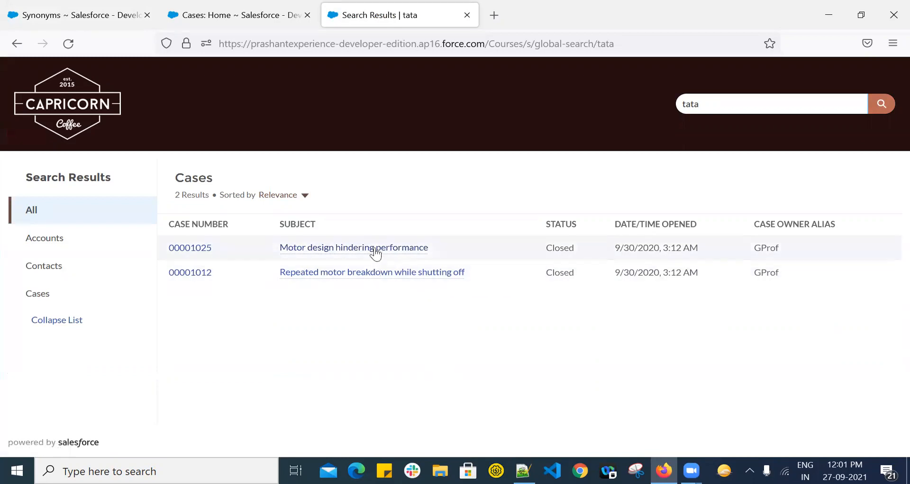
Search the site for mahindra and confirm it returns the same two motor cases.
click(76, 14)
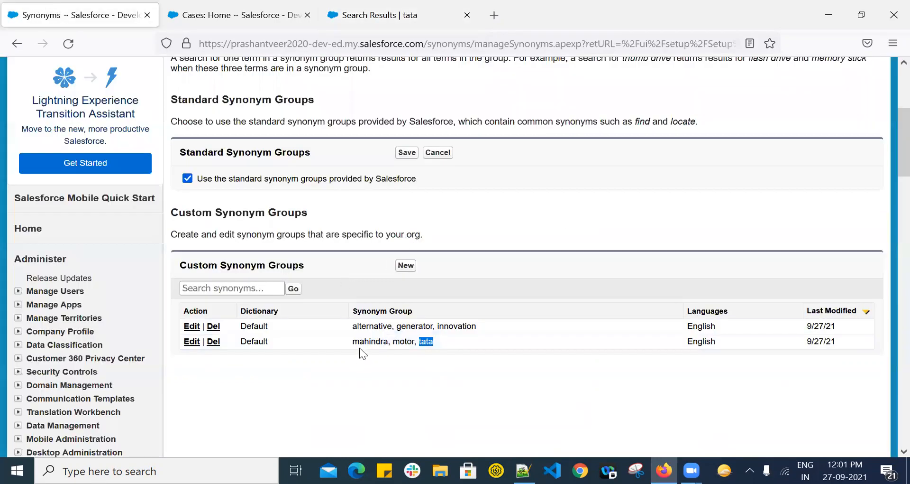
click(372, 15)
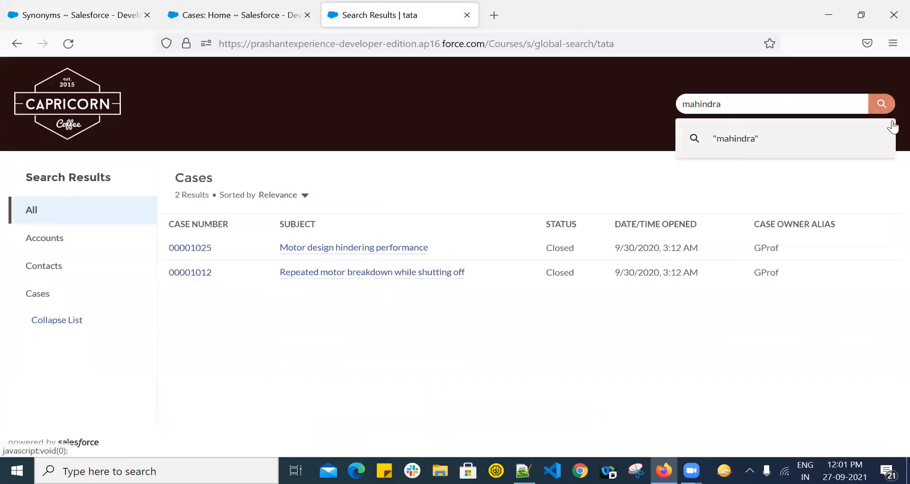
click(881, 105)
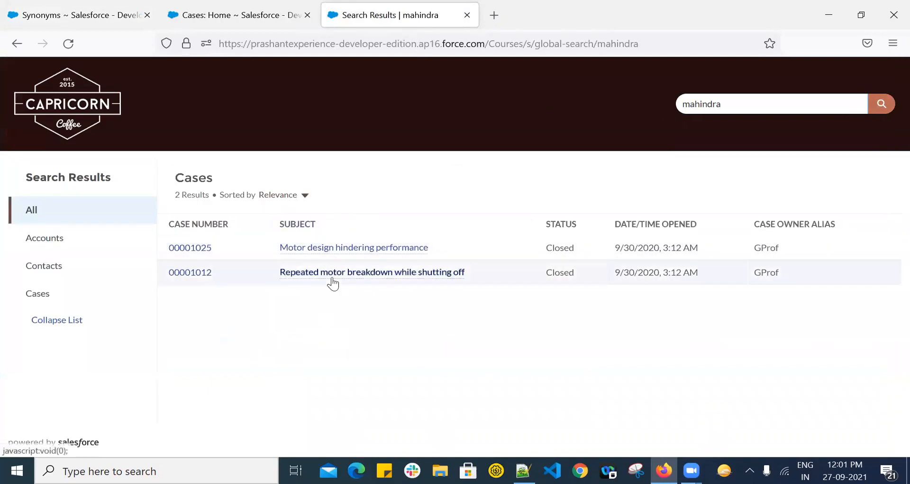
Open case 00001014, Delay in installation; spare parts unavailable, from the My Cases list.
click(238, 15)
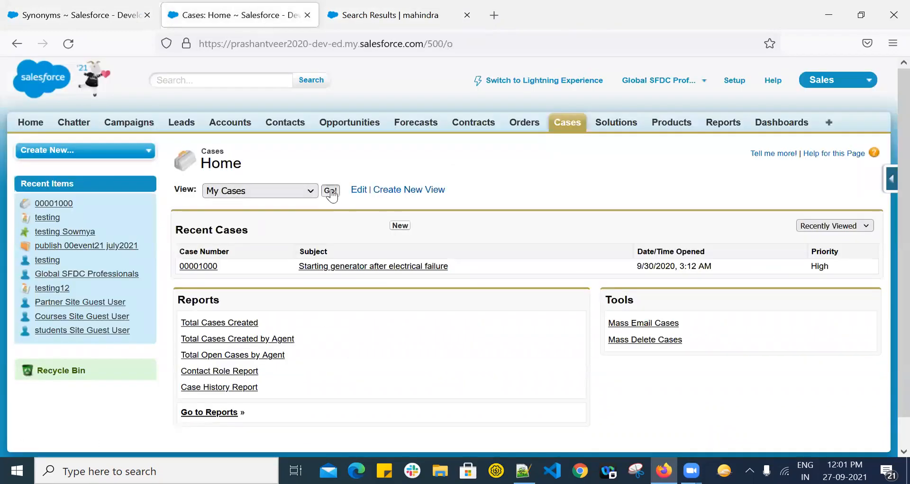
click(330, 191)
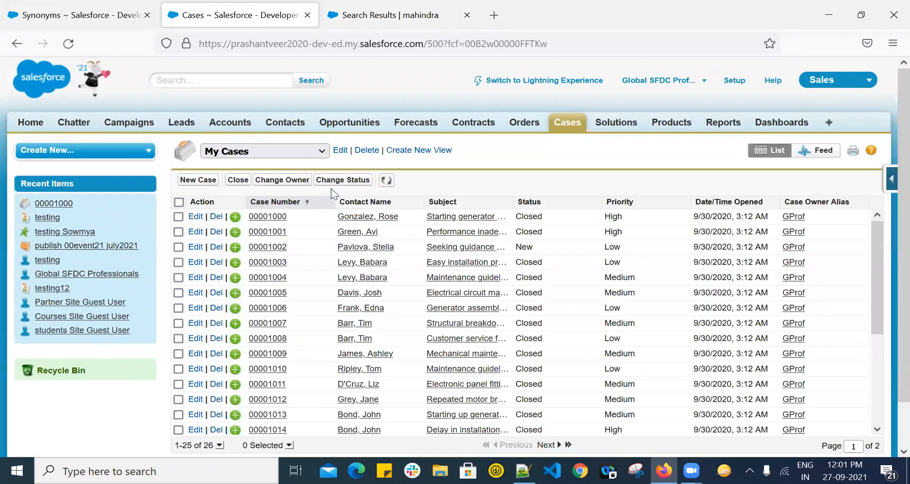
scroll(down, 3)
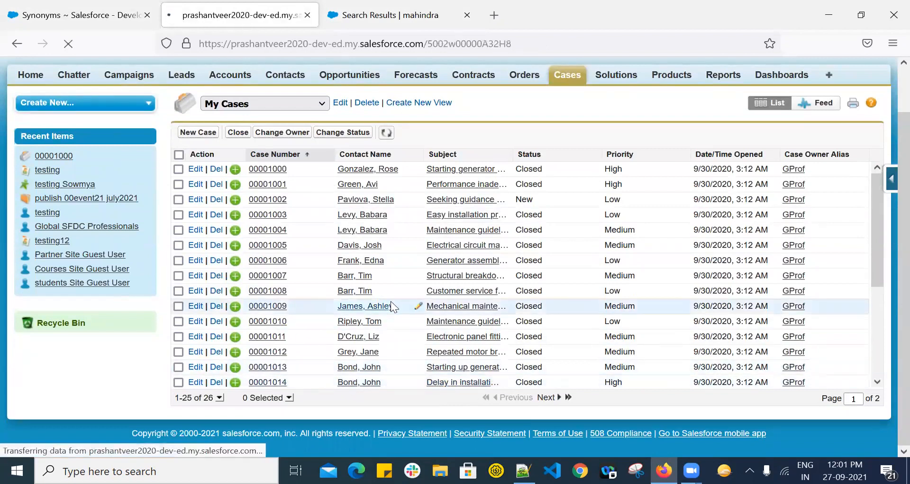
click(267, 381)
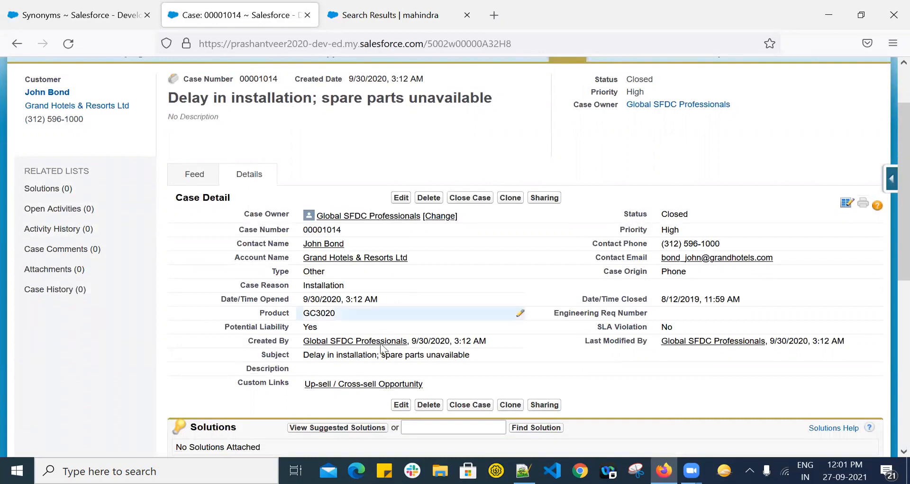
mouse_move(386, 354)
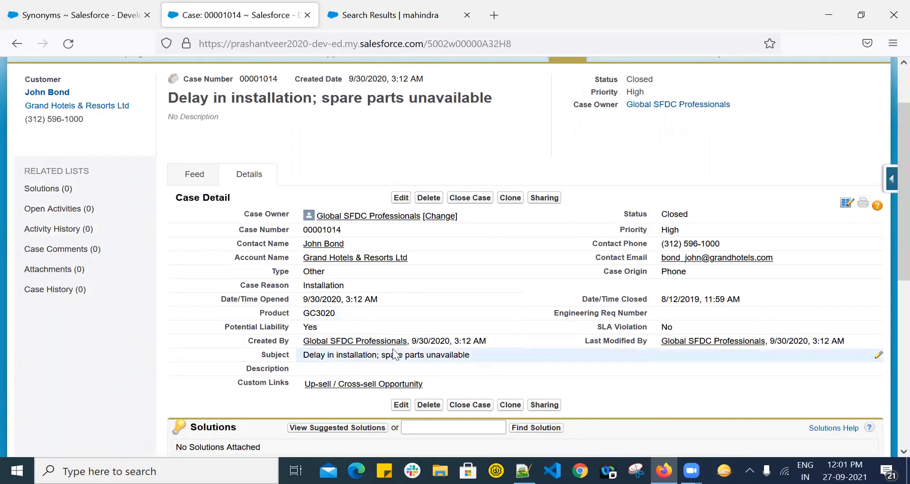
Edit the case subject and select the word Delay.
double_click(386, 354)
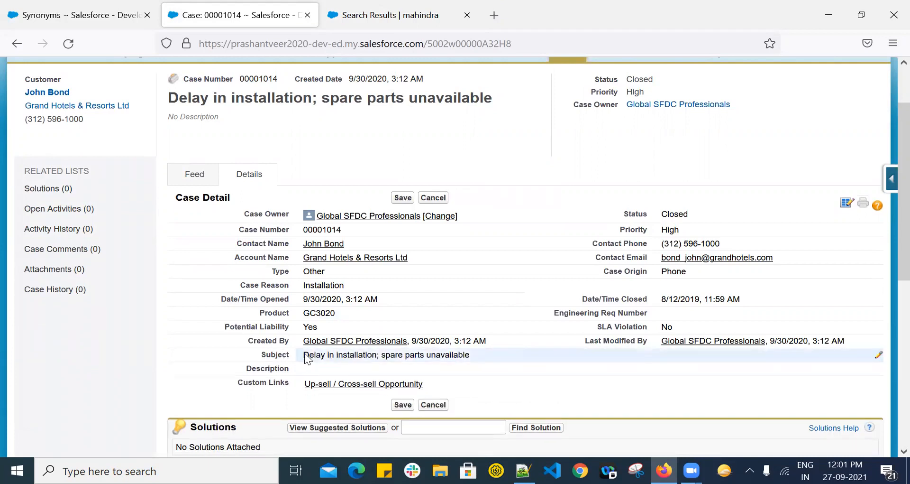
double_click(315, 354)
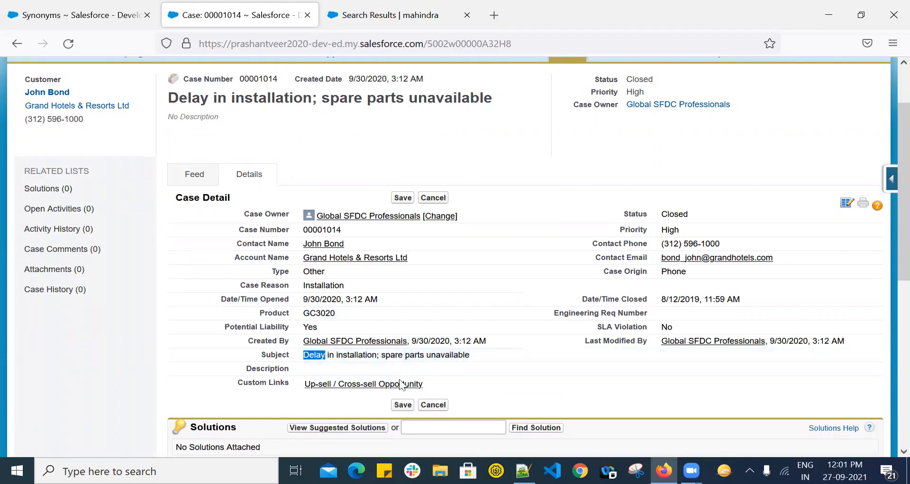
Return to the Synonyms setup page showing the Custom Synonym Groups section.
click(76, 15)
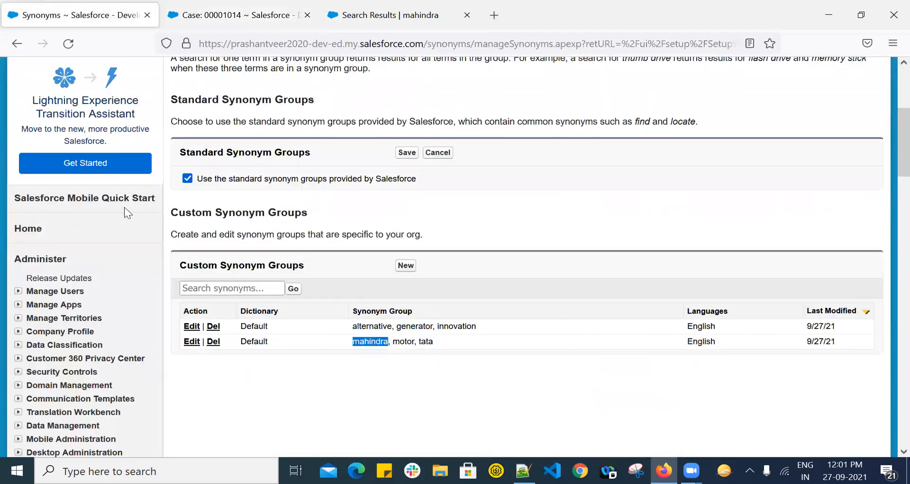
scroll(down, 3)
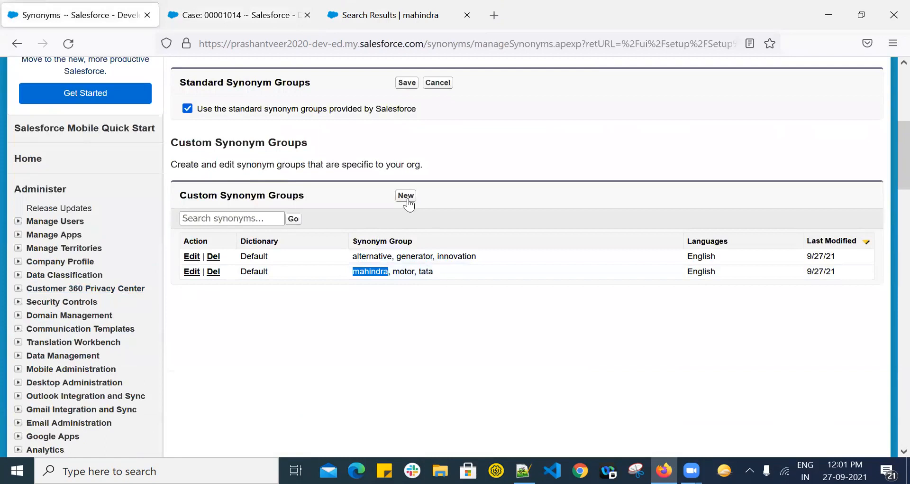
scroll(up, 3)
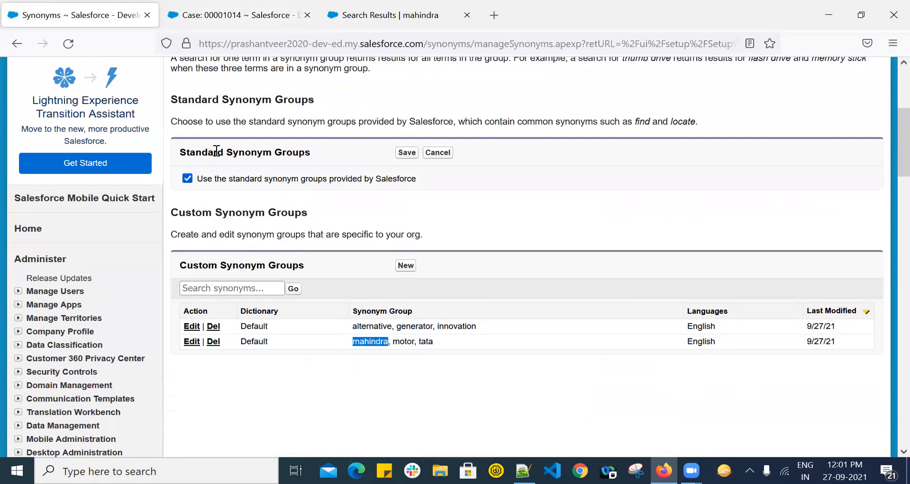
mouse_move(405, 269)
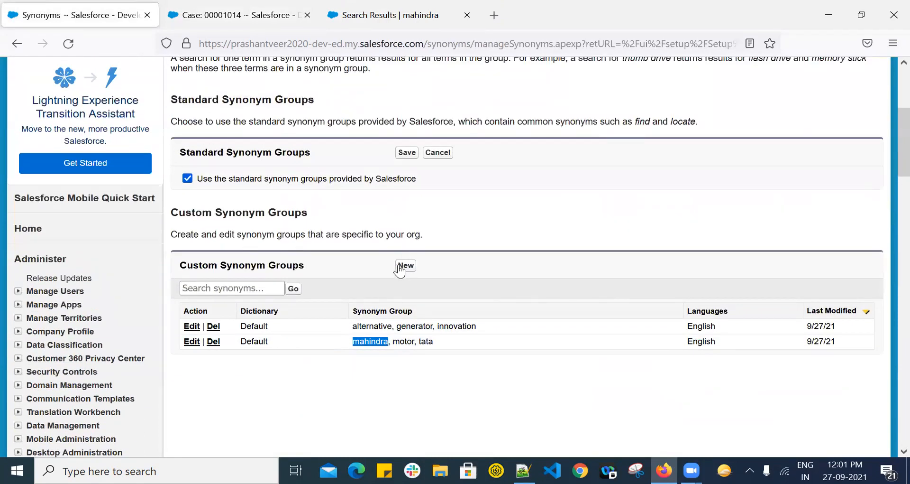
mouse_move(405, 266)
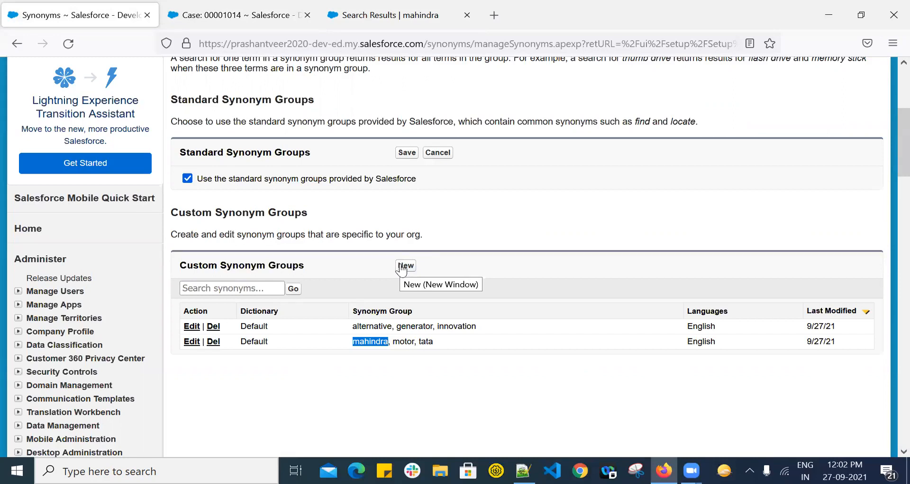
Start a new custom synonym group with entries Delay, pending and lazy.
click(405, 265)
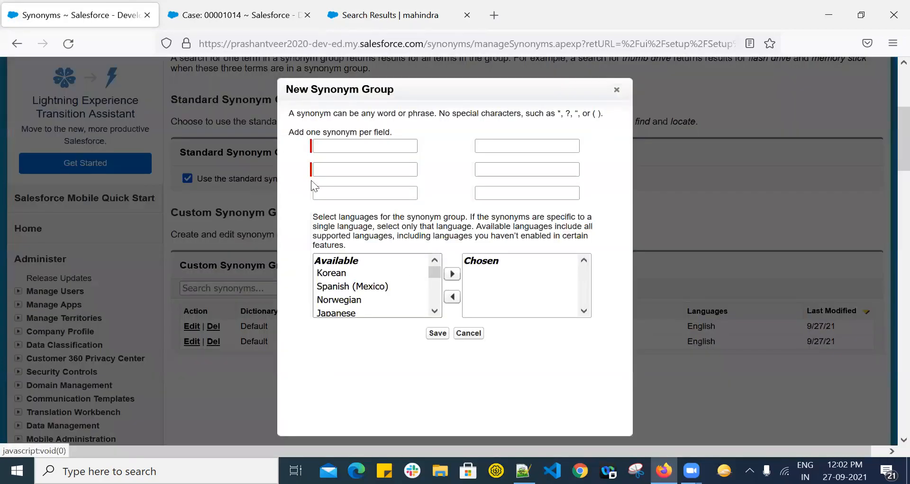
text(Delay)
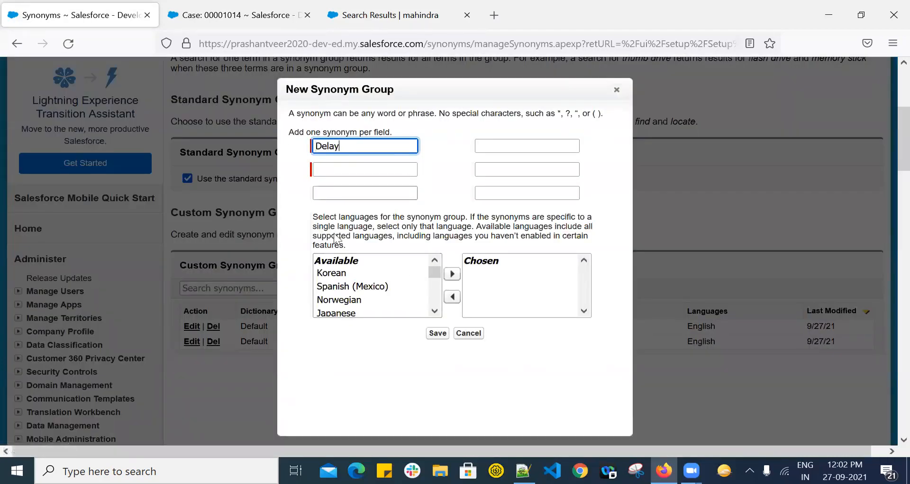
click(365, 169)
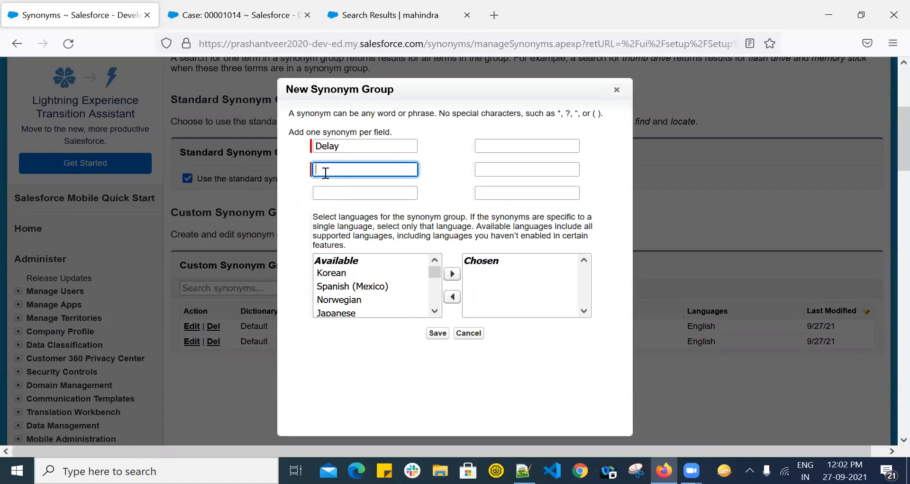
text(pending)
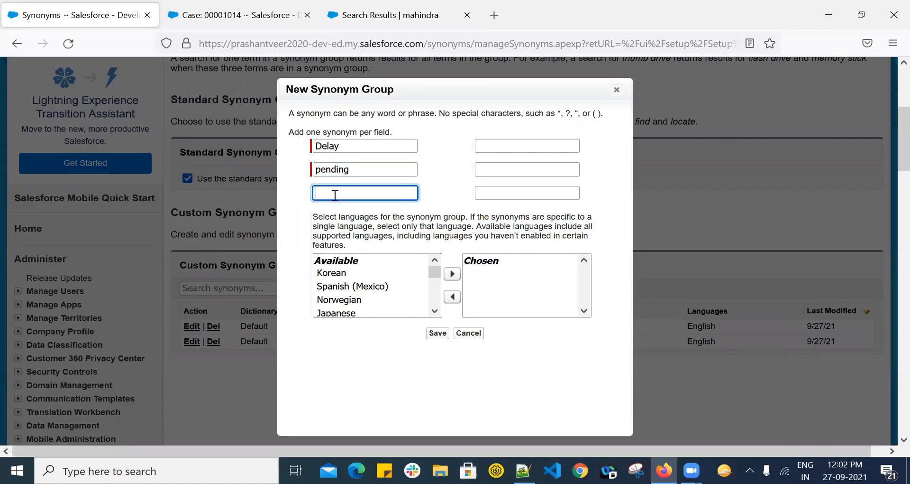
text(lazy)
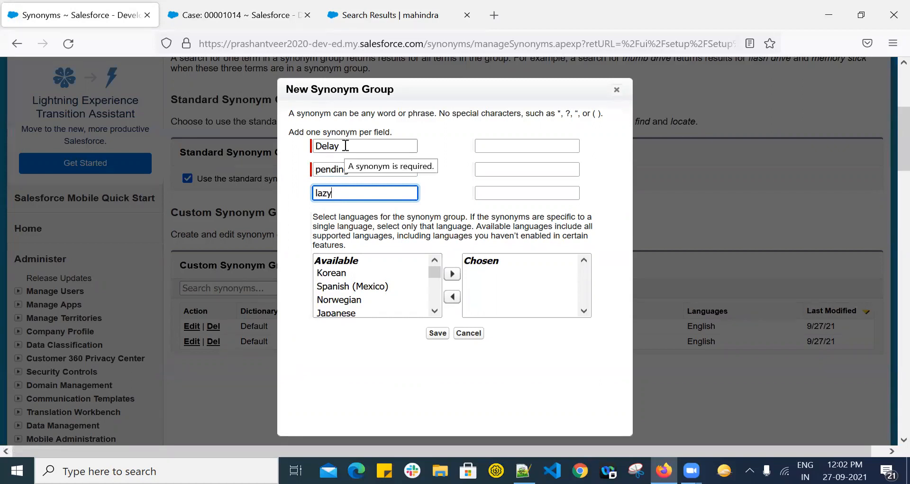
click(364, 169)
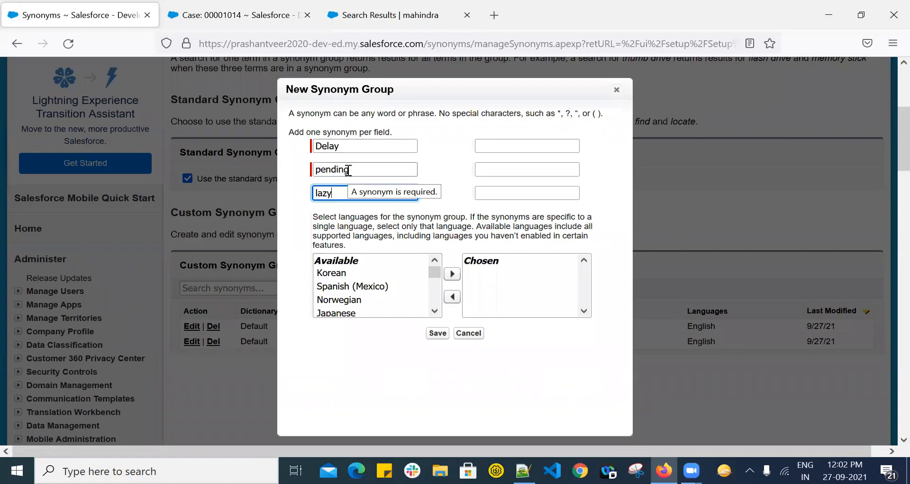
click(364, 192)
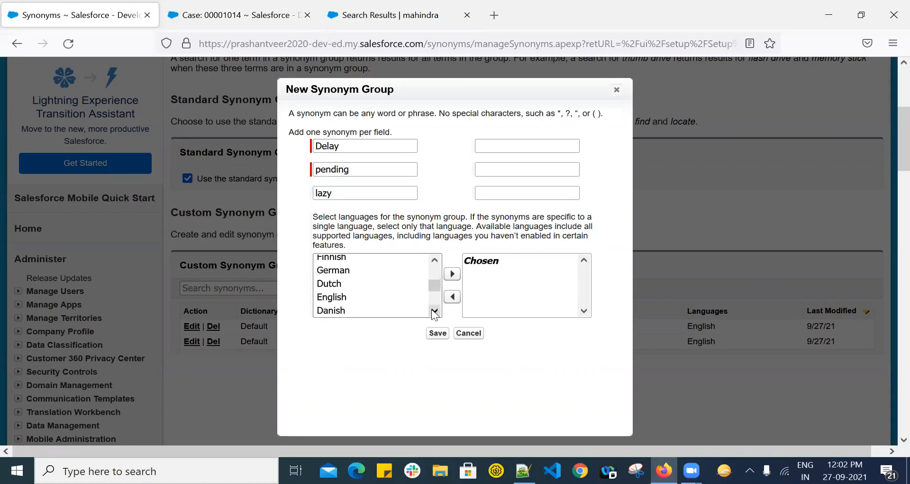
Choose English as the language and save the Delay, pending, lazy group.
click(452, 273)
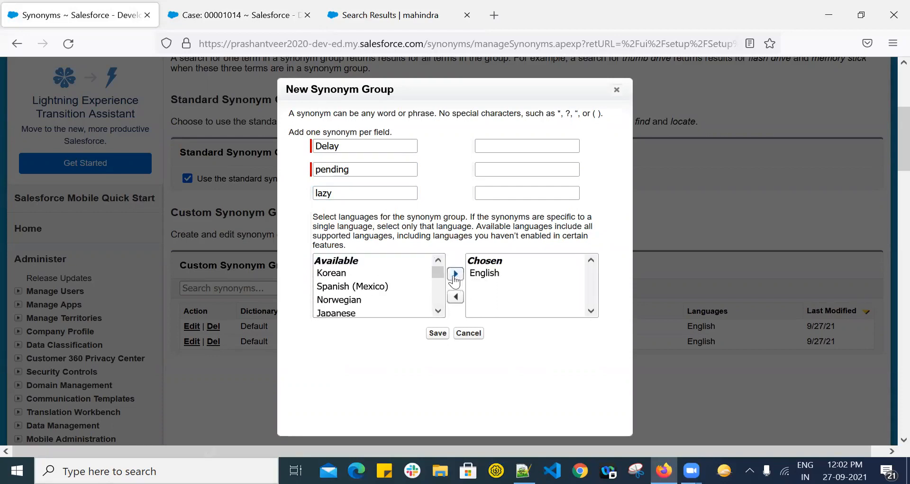
click(437, 333)
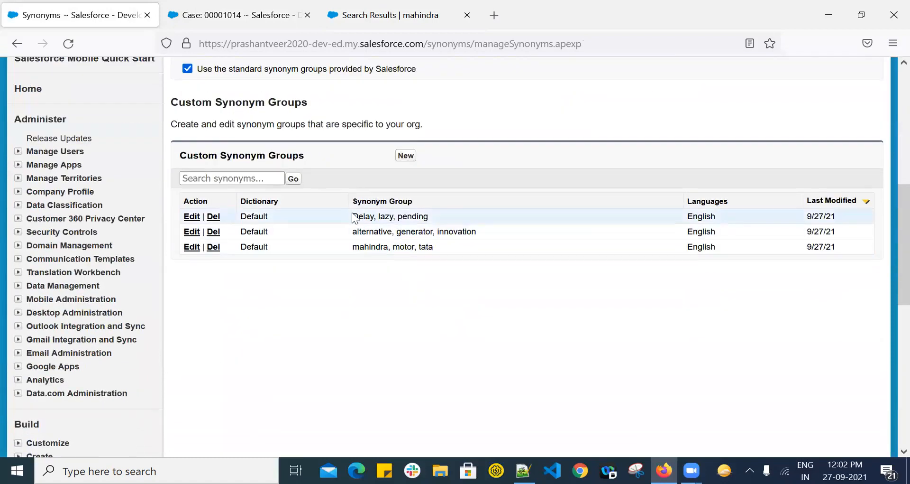
mouse_move(449, 225)
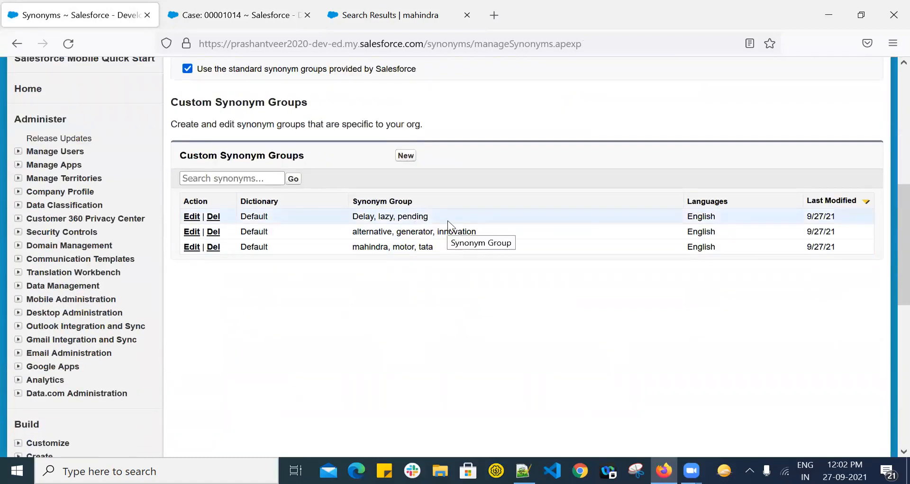
Search the Experience site for Delay and confirm case 00001014 about installation delay appears.
click(386, 14)
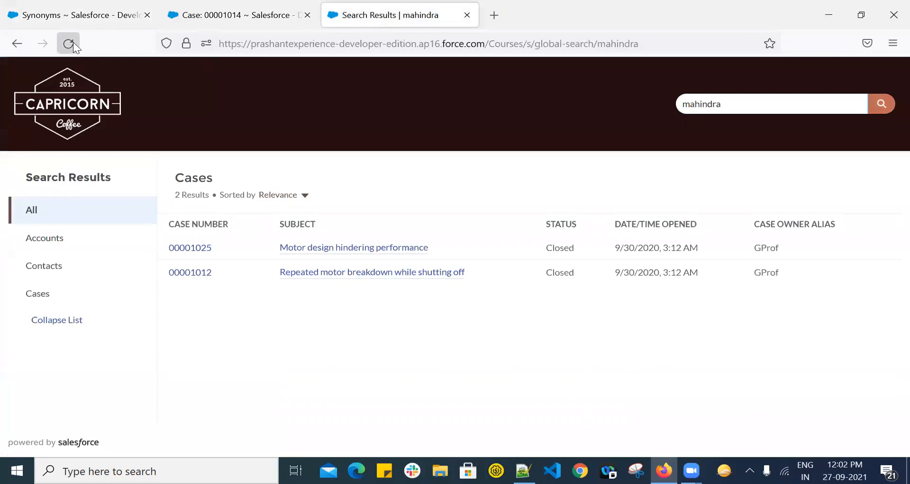
click(68, 43)
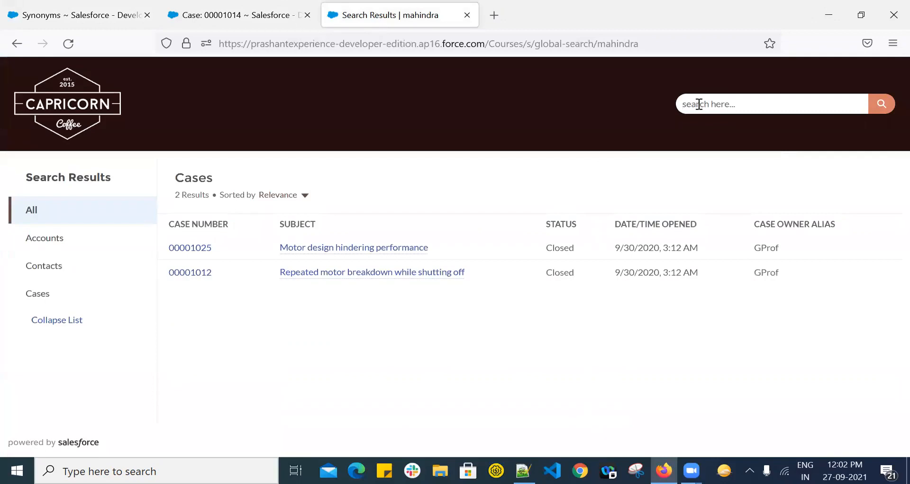
text(Delay)
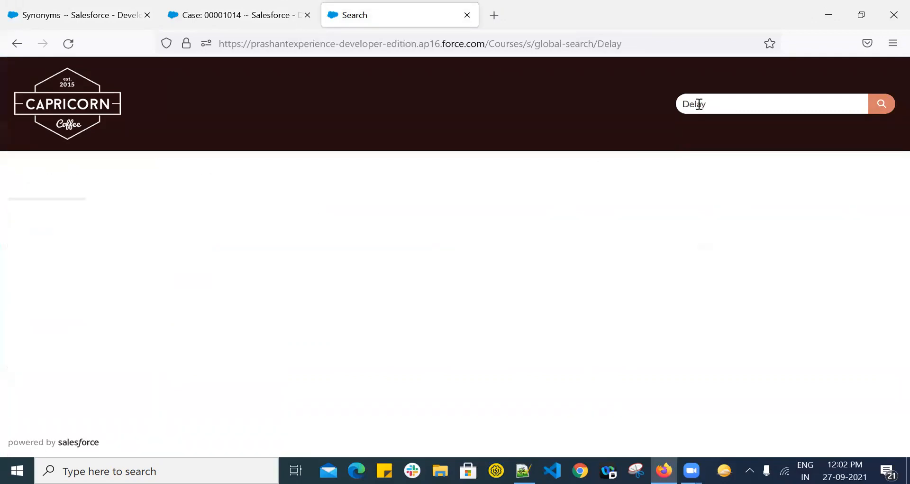
click(881, 104)
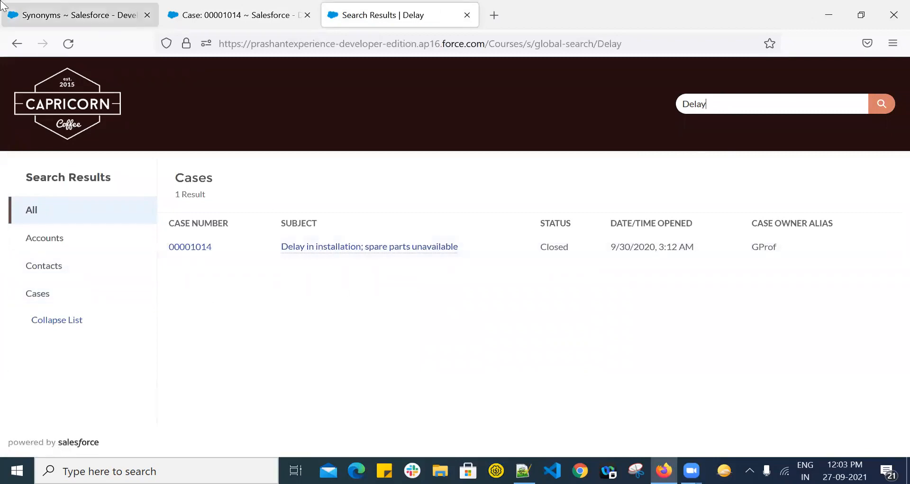
click(79, 14)
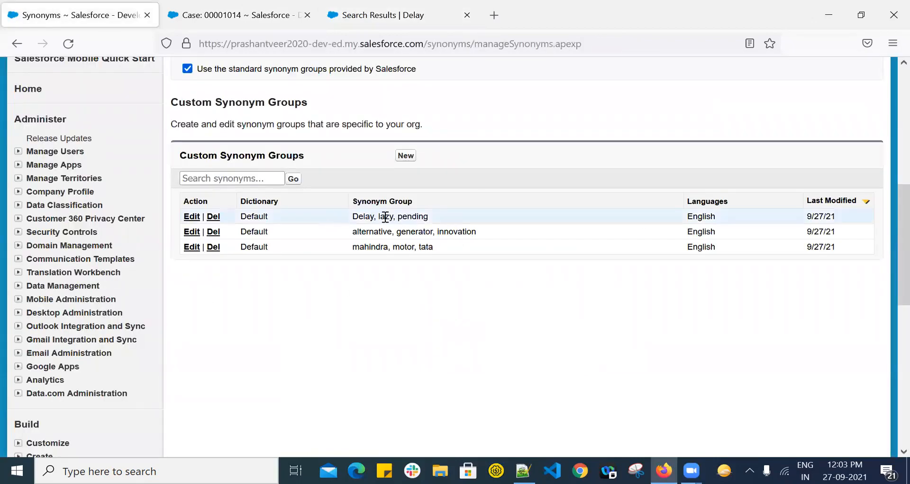
click(383, 14)
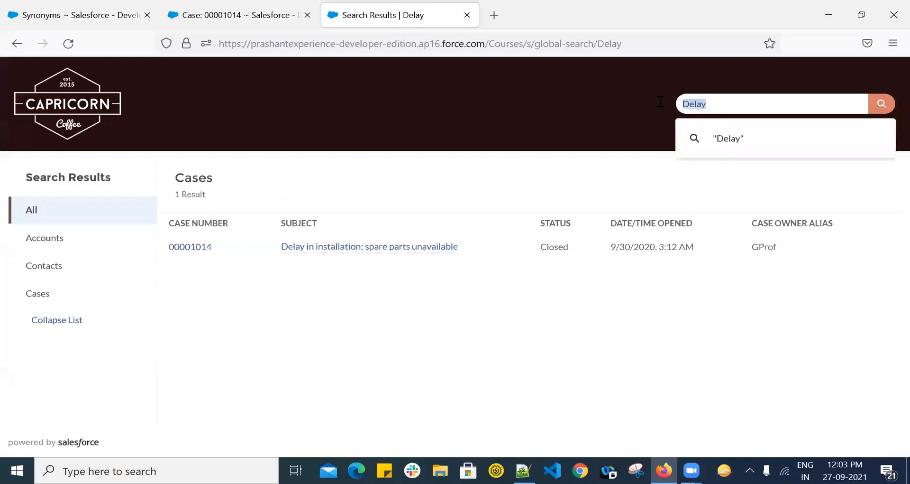
text(lazy)
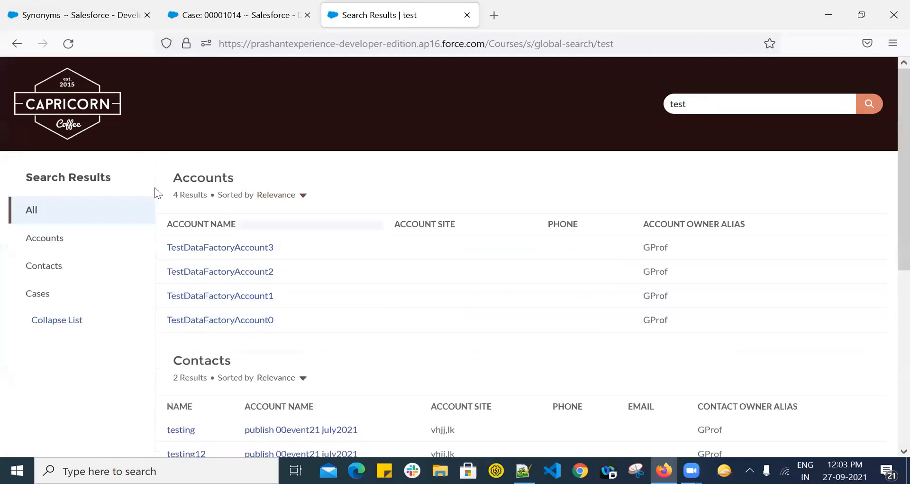
Search the site for the synonym pending, confirm case 00001014 appears, then return to the notes.
click(69, 15)
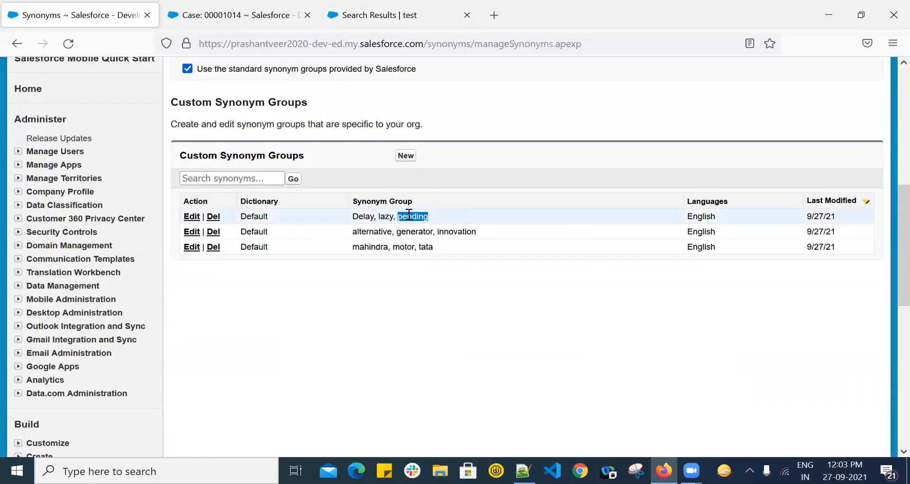
click(378, 16)
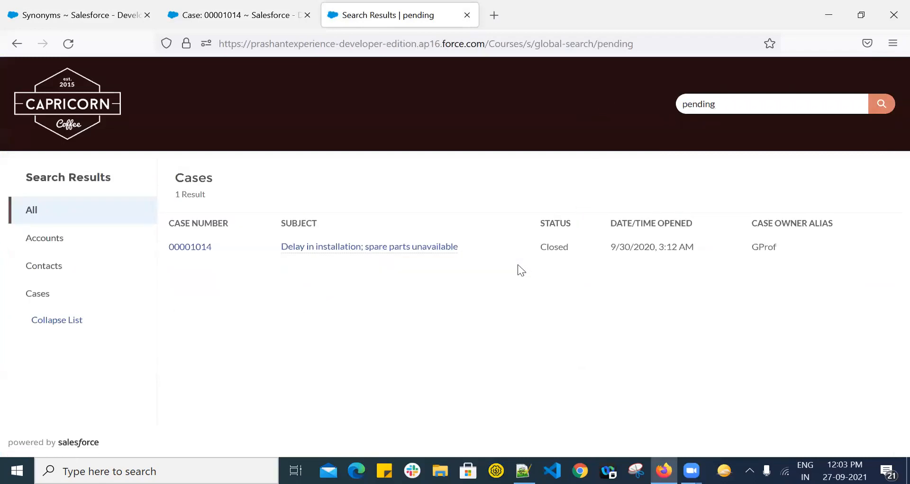
mouse_move(404, 260)
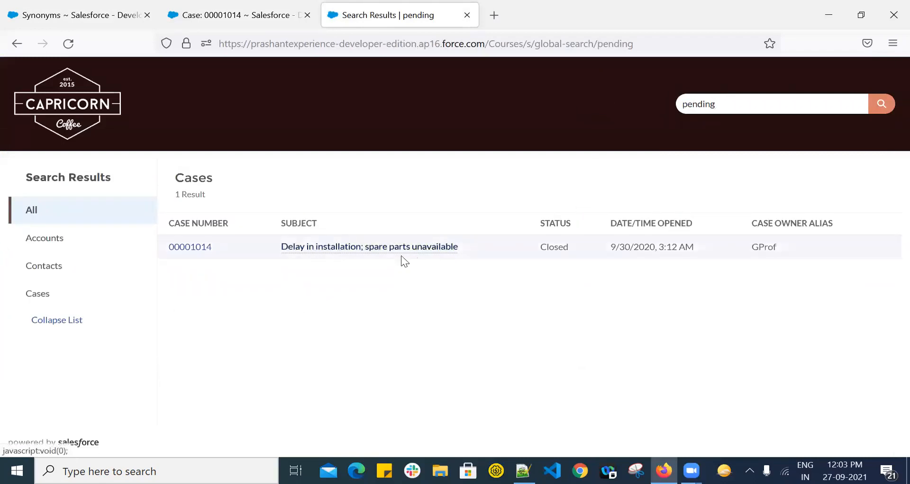
click(771, 104)
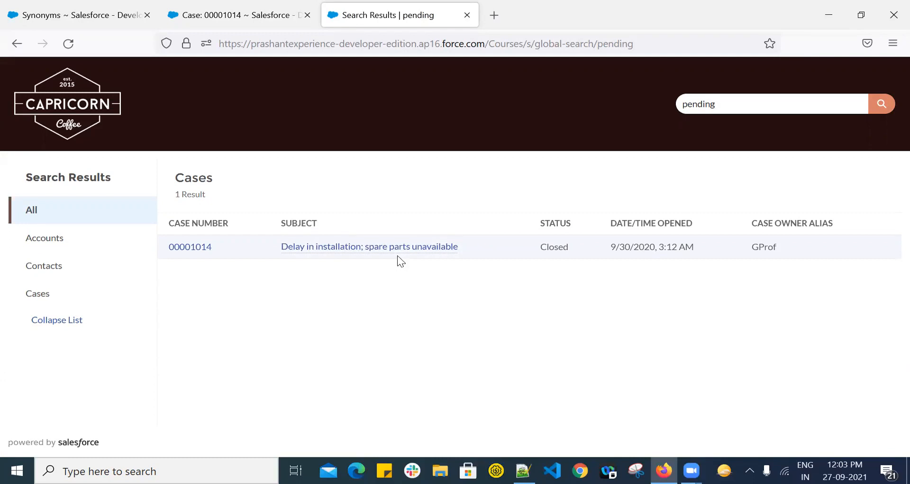
click(772, 103)
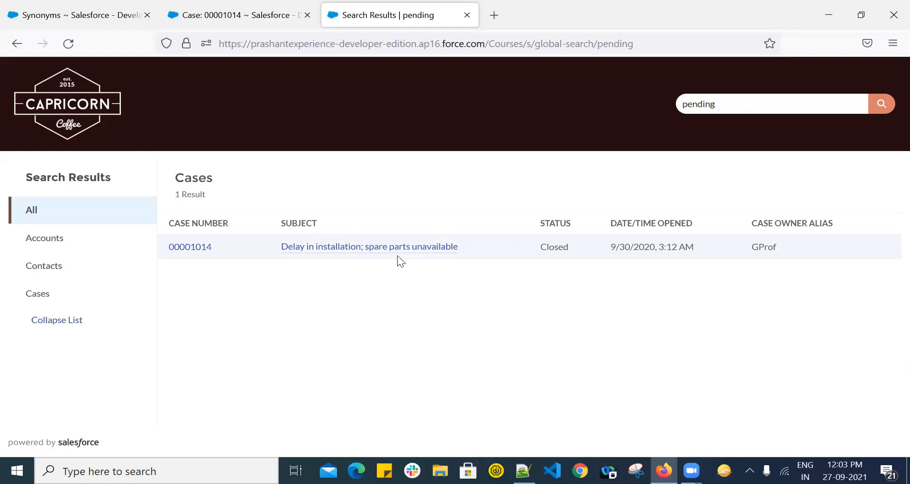
mouse_move(129, 6)
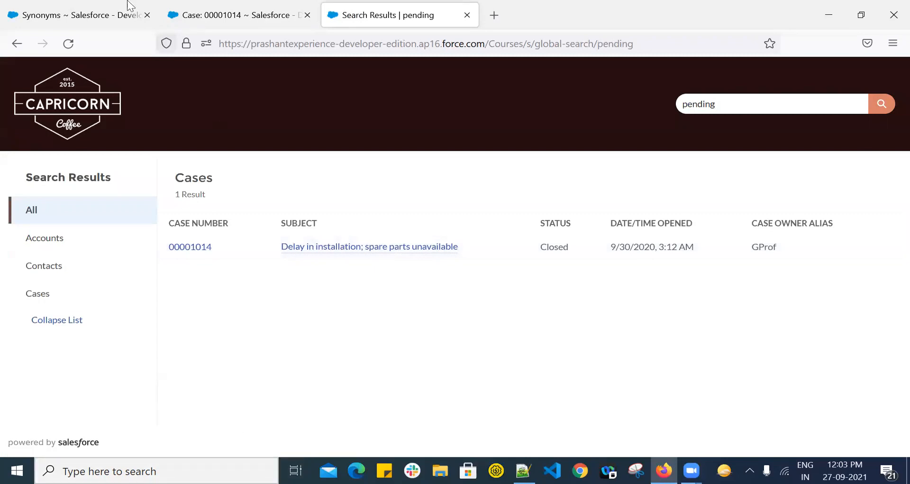
click(76, 14)
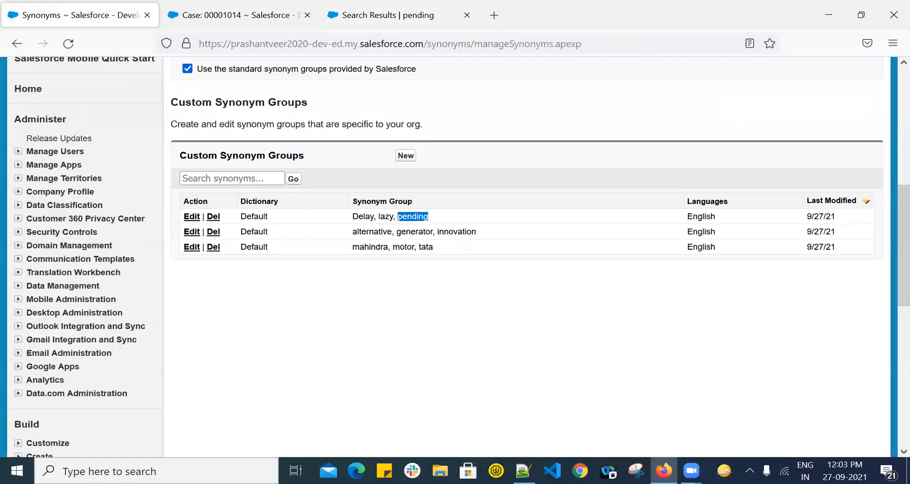
mouse_move(109, 222)
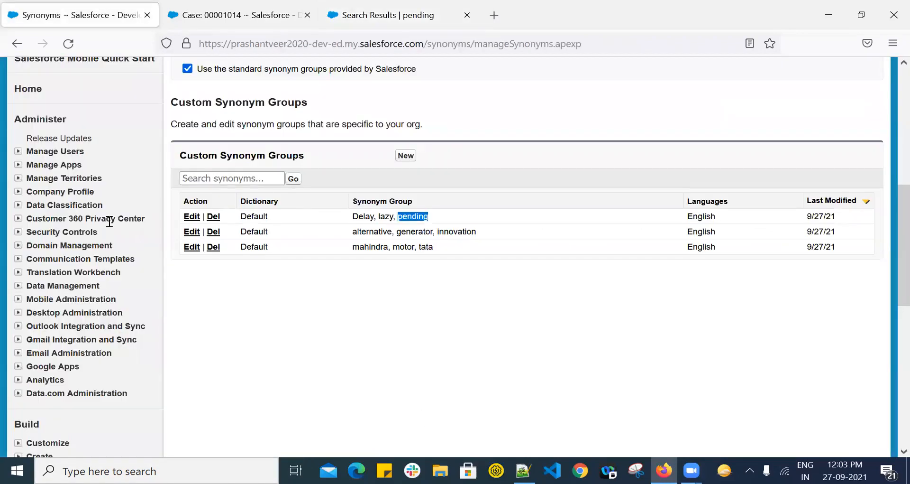
click(523, 471)
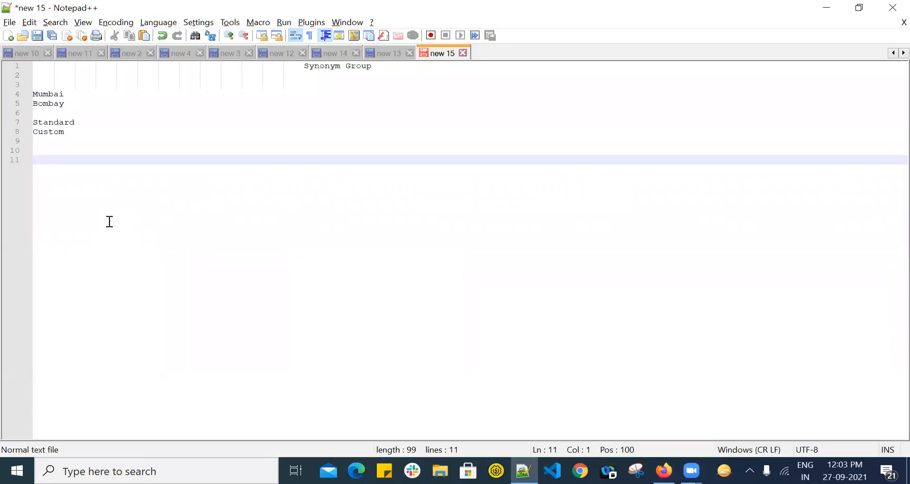
List supported objects Case, Chatter feed, File, Knowledge Article, Idea and Question, one per line.
text(Case)
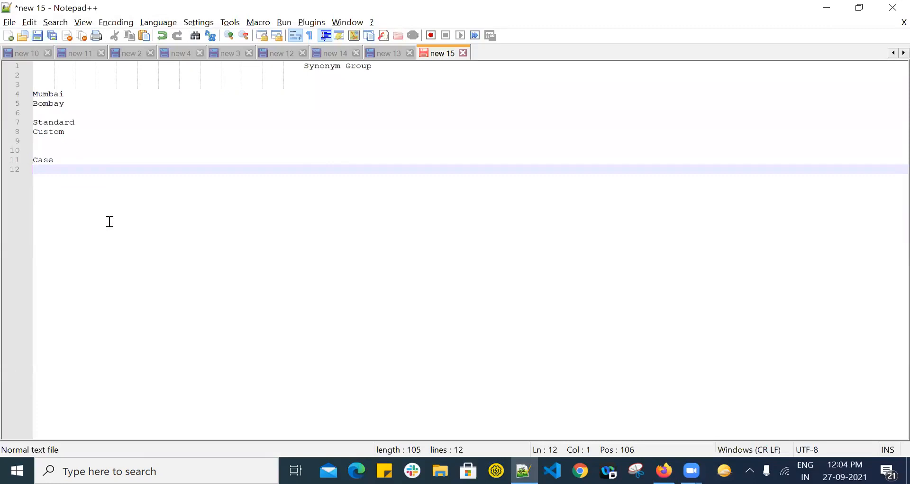
text(Chatter feed)
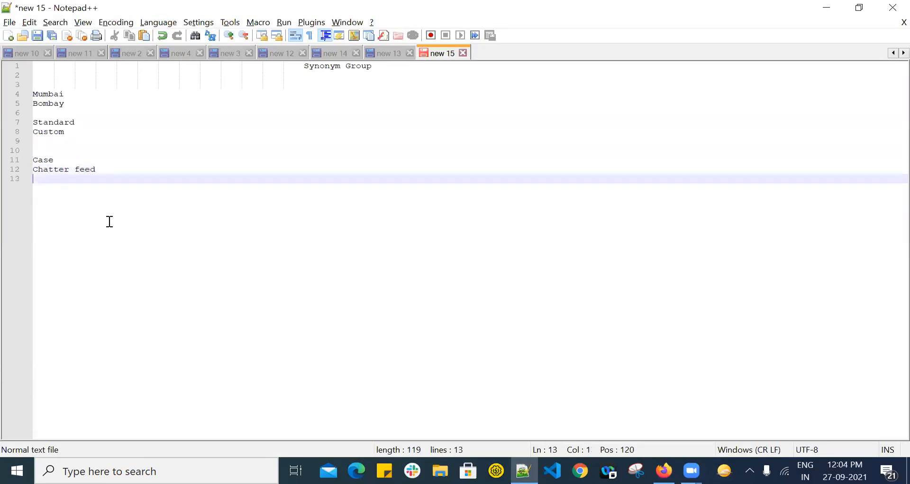
text(File)
text(Knowle)
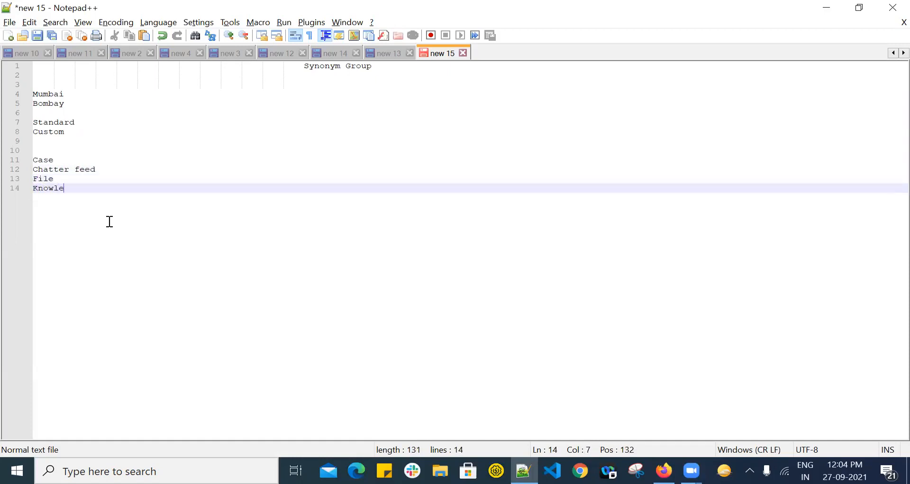
text(dge A)
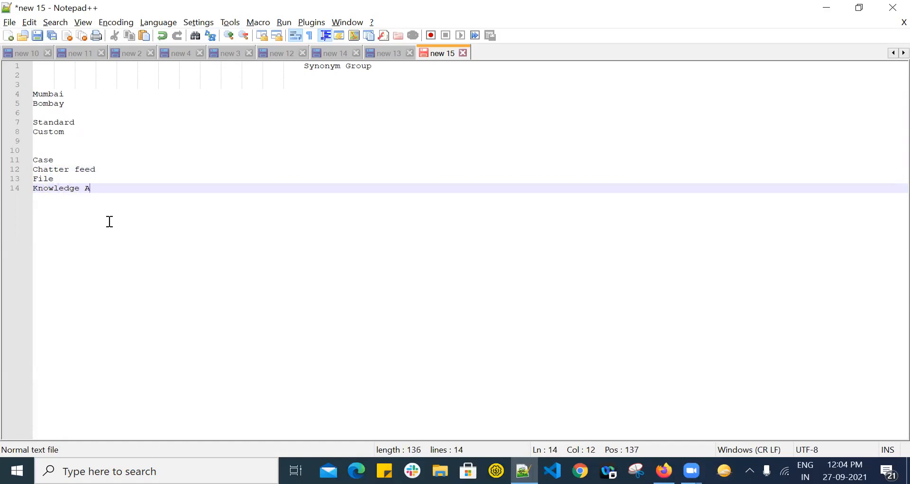
text(rticle)
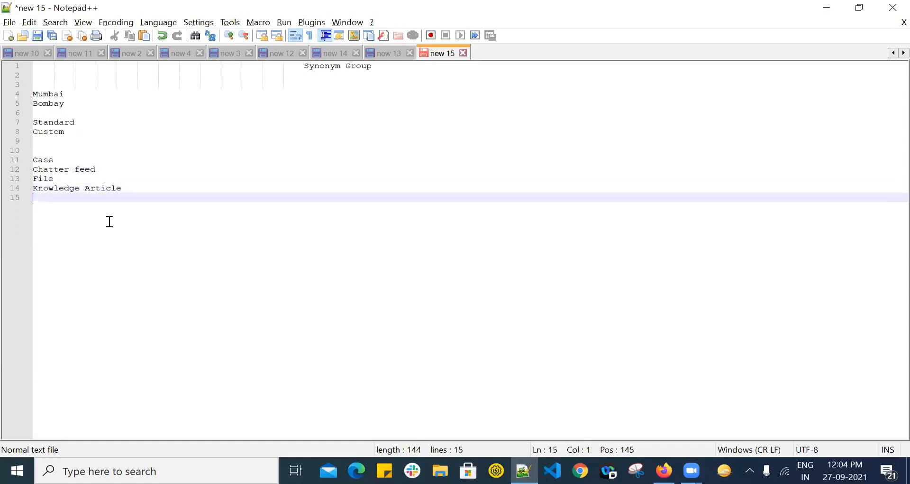
text(Idea)
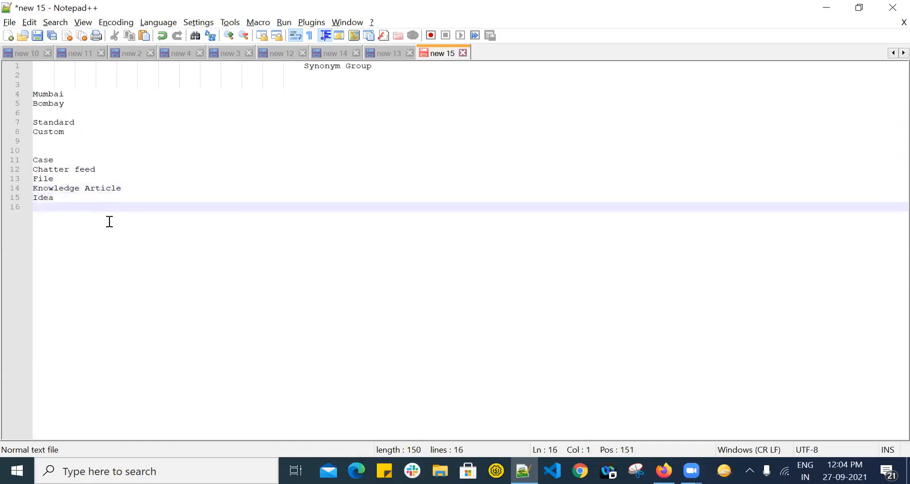
text(Question)
text(Serv)
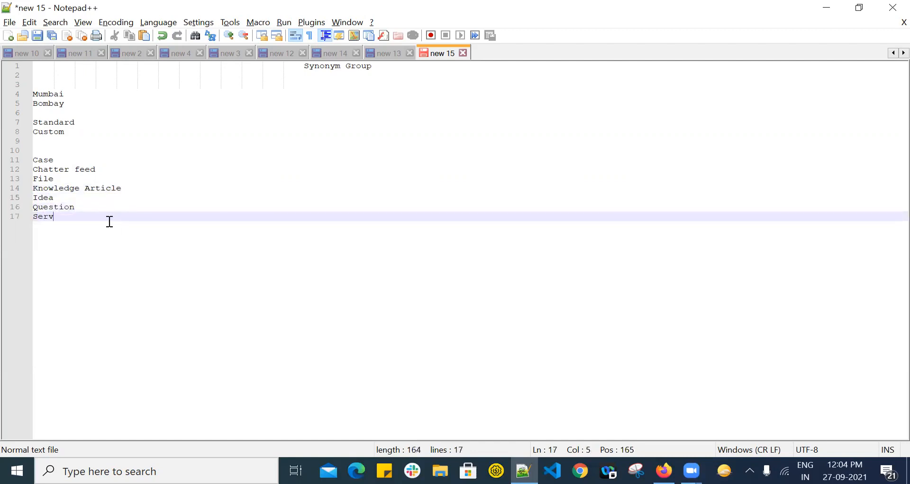
Add Service appointment, Service Territory, Work Order and Work Order Line Item to the list.
text(ice appointment)
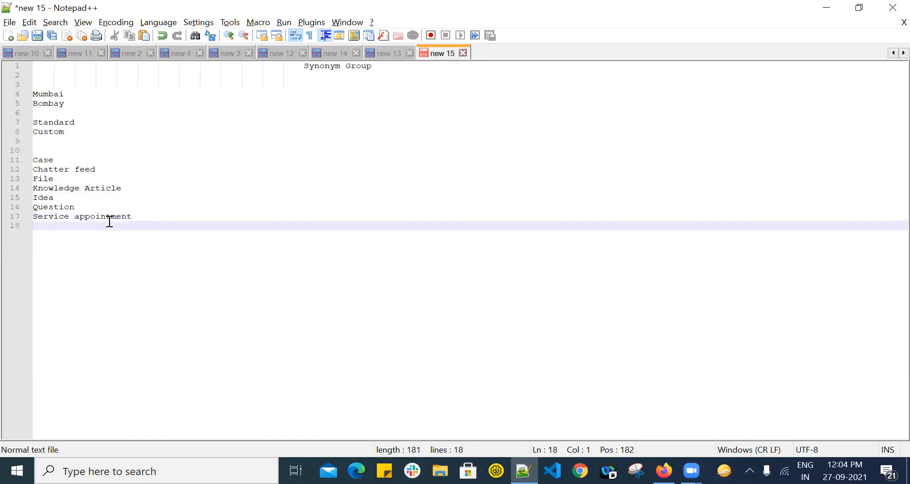
text(Service T)
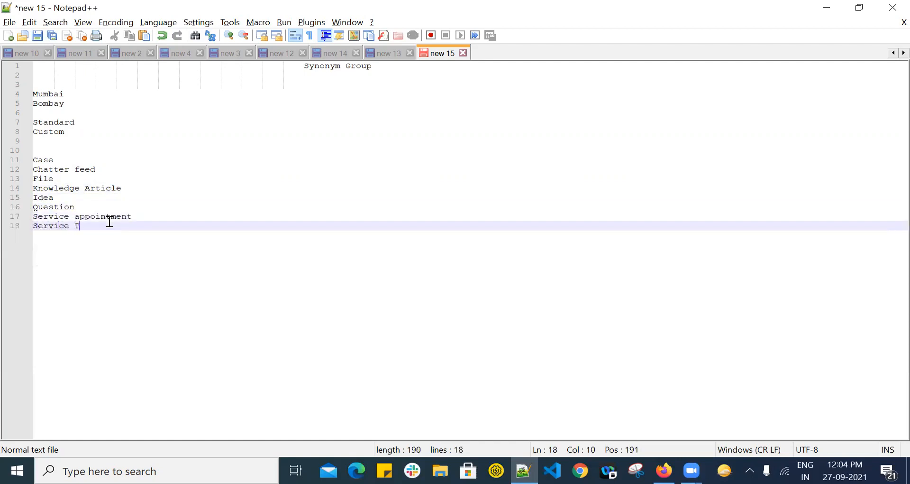
text(erriority)
text(Wo)
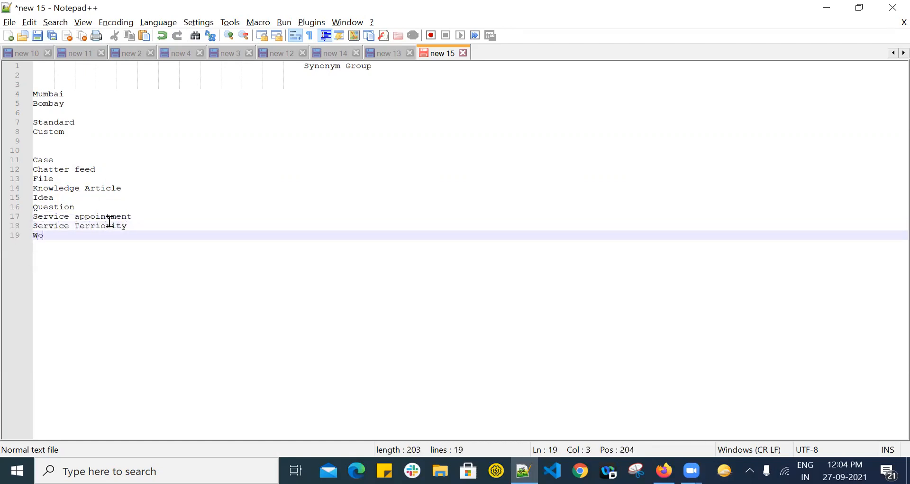
text(rk Orde)
text(Wo)
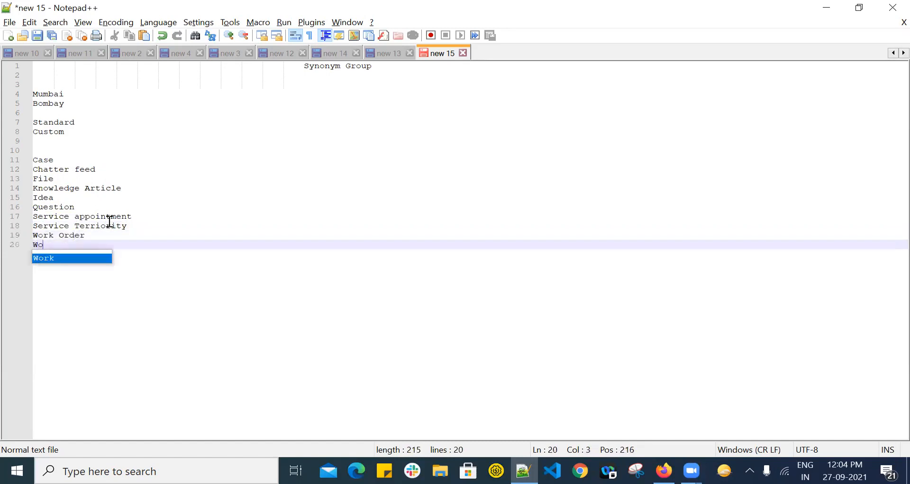
text(rk Order)
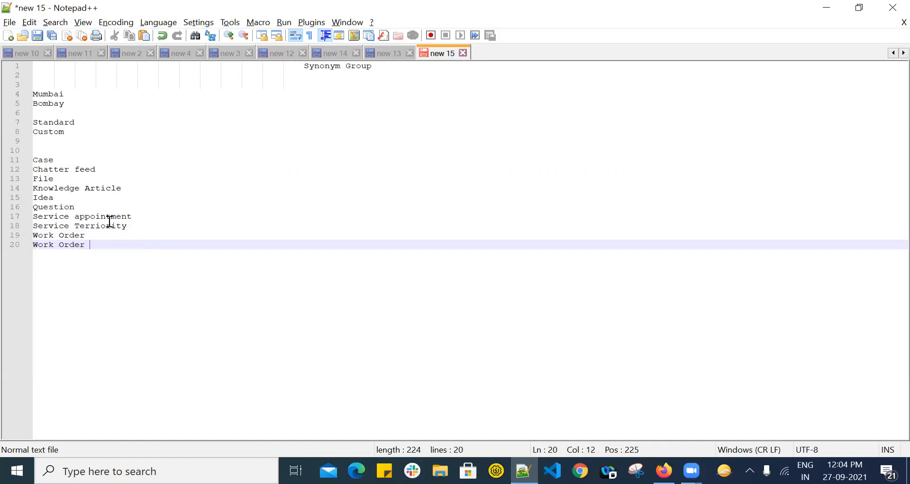
text(Line)
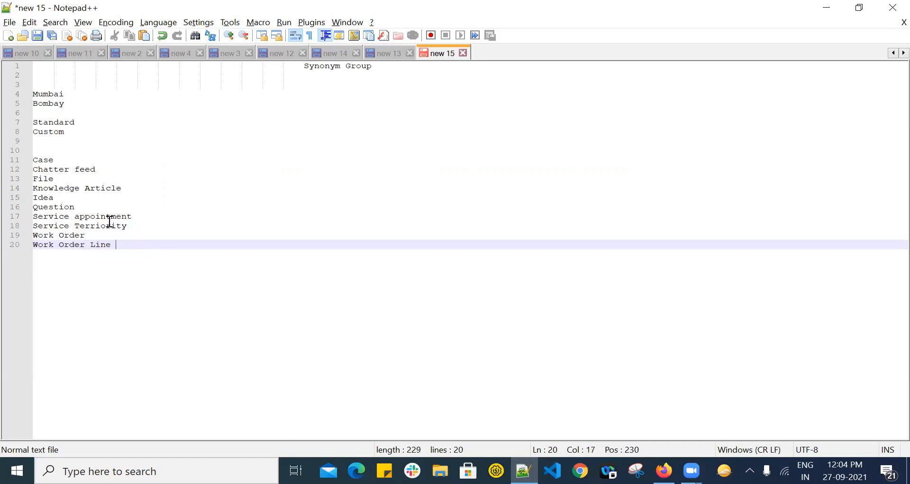
text(Item)
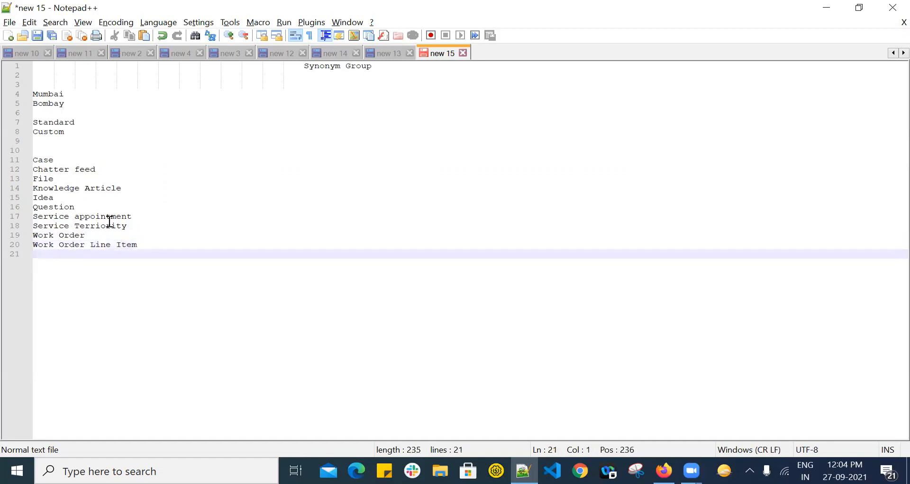